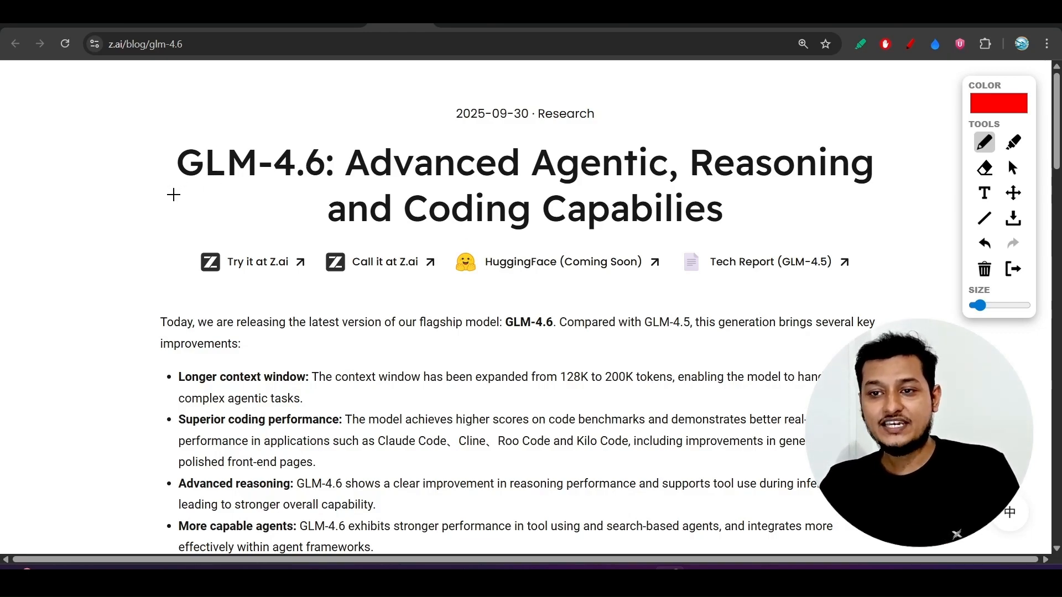
Step: Circle 'GLM-4.6' in the post title and underline the claim that it still lags Claude Sonnet 4.5 in coding
{"action": "left_click_drag", "start_coordinate": [173, 132], "coordinate": [172, 192]}
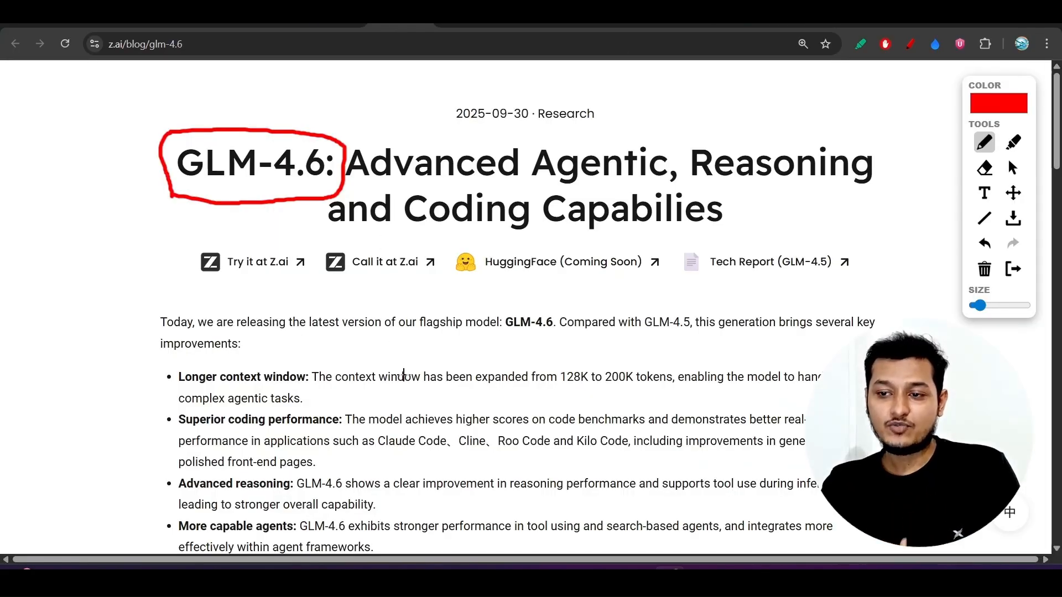
{"action": "scroll", "scroll_direction": "down", "scroll_amount": 3}
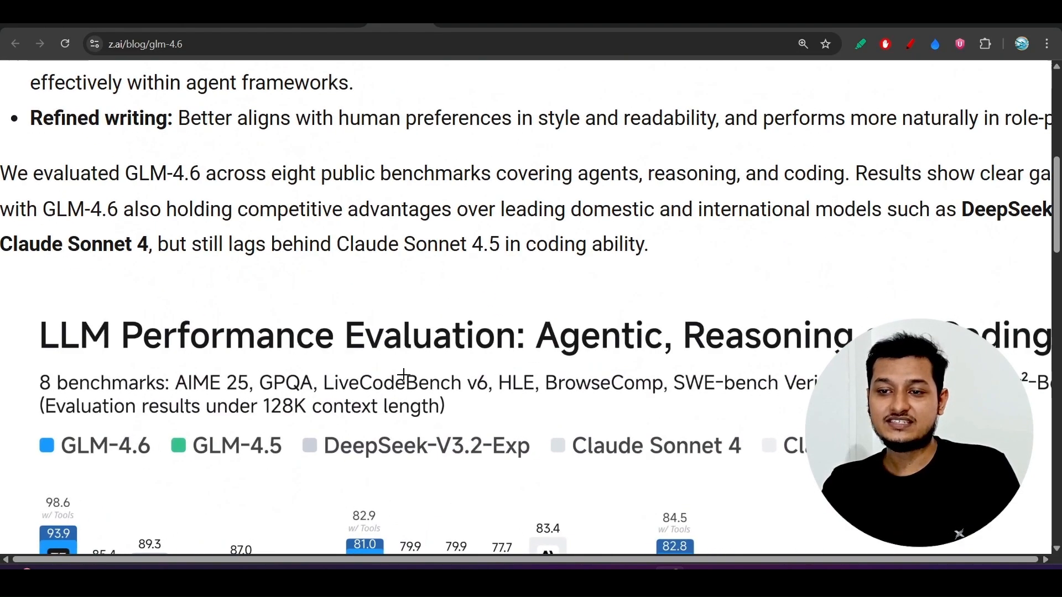
{"action": "left_click_drag", "start_coordinate": [161, 266], "coordinate": [215, 266]}
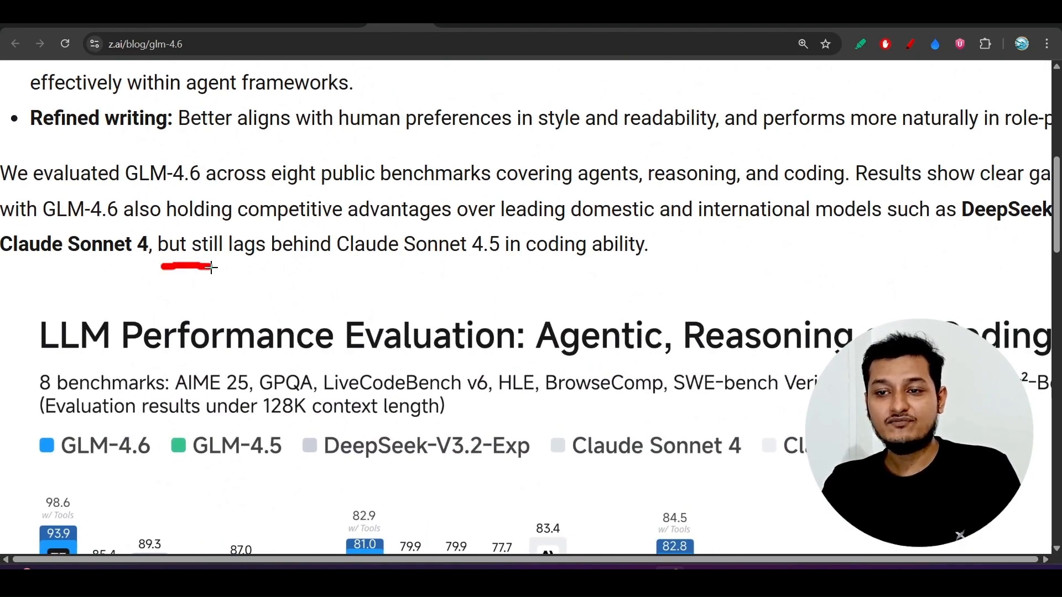
{"action": "left_click_drag", "start_coordinate": [207, 268], "coordinate": [366, 267]}
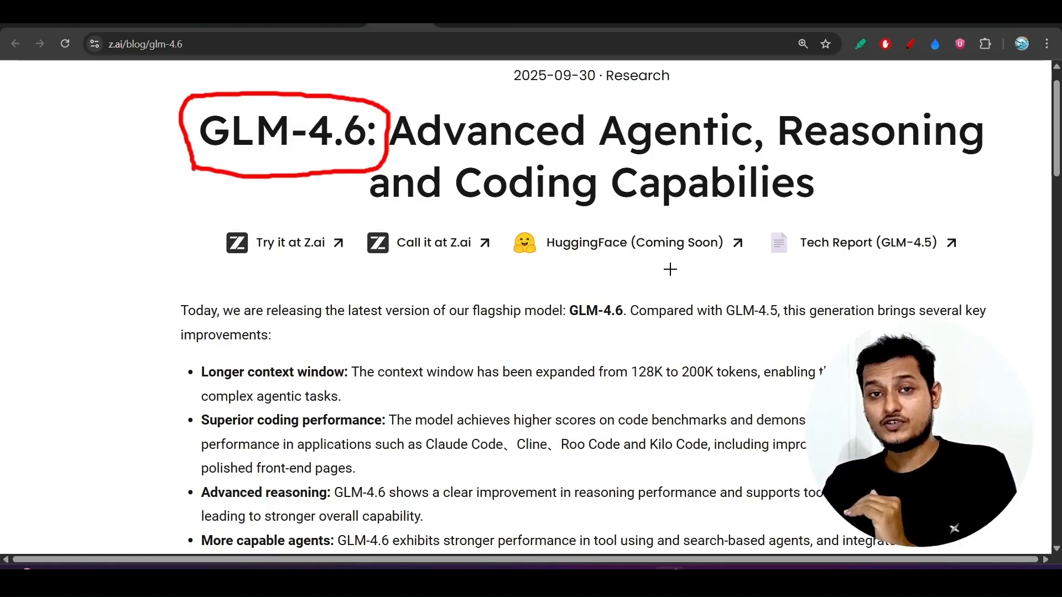
Step: Bring the benchmark results chart into view below the annotated intro
{"action": "scroll", "scroll_direction": "down", "scroll_amount": 3}
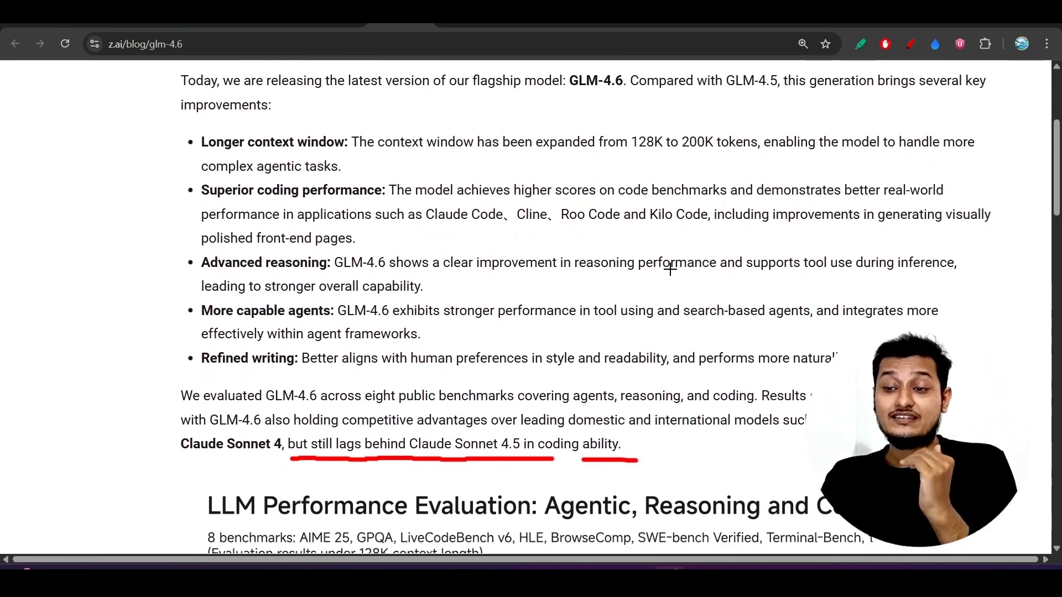
{"action": "scroll", "scroll_direction": "down", "scroll_amount": 3}
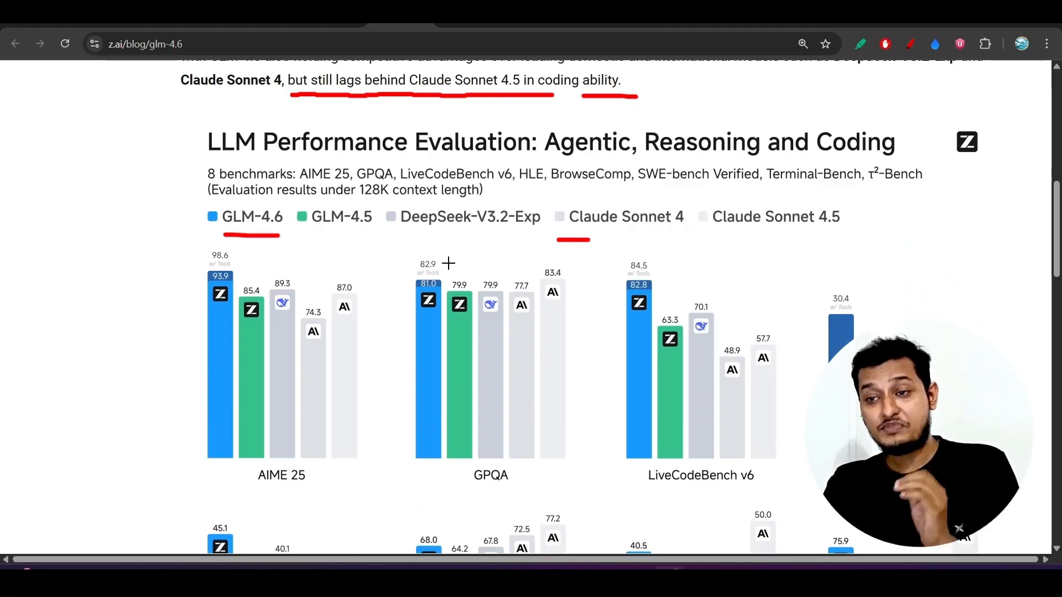
Step: Underline Claude Sonnet 4.5 in the chart legend and the AIME 25 and GPQA benchmark labels
{"action": "left_click_drag", "start_coordinate": [757, 247], "coordinate": [856, 242]}
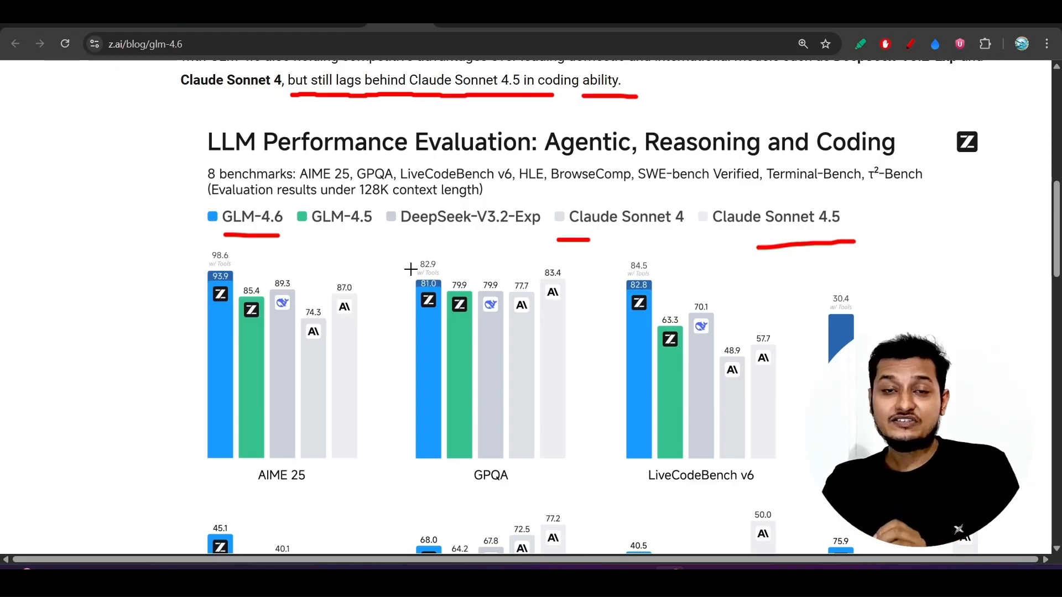
{"action": "scroll", "scroll_direction": "down", "scroll_amount": 3}
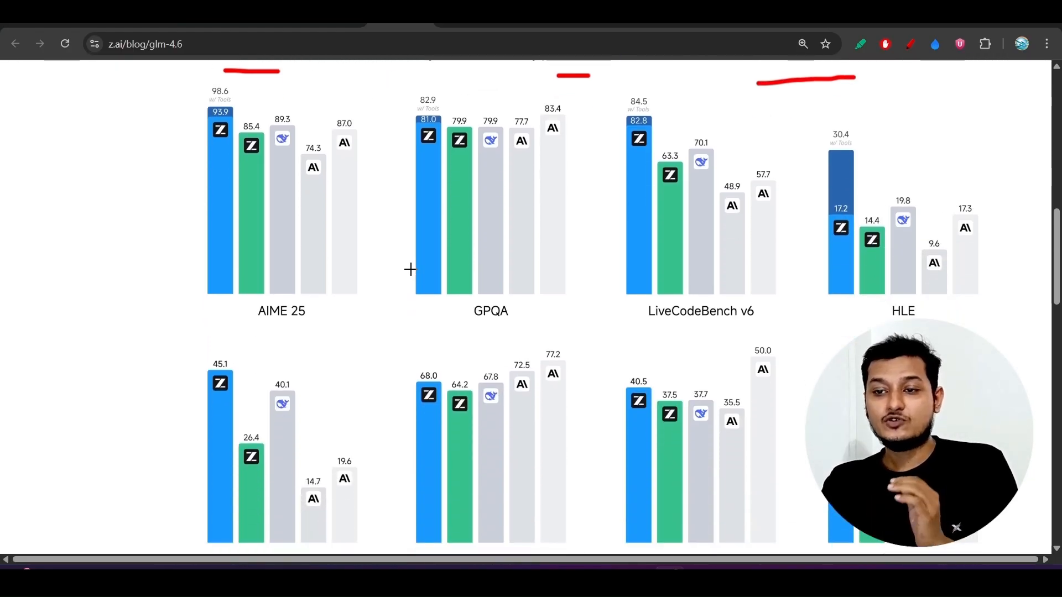
{"action": "mouse_move", "coordinate": [289, 270]}
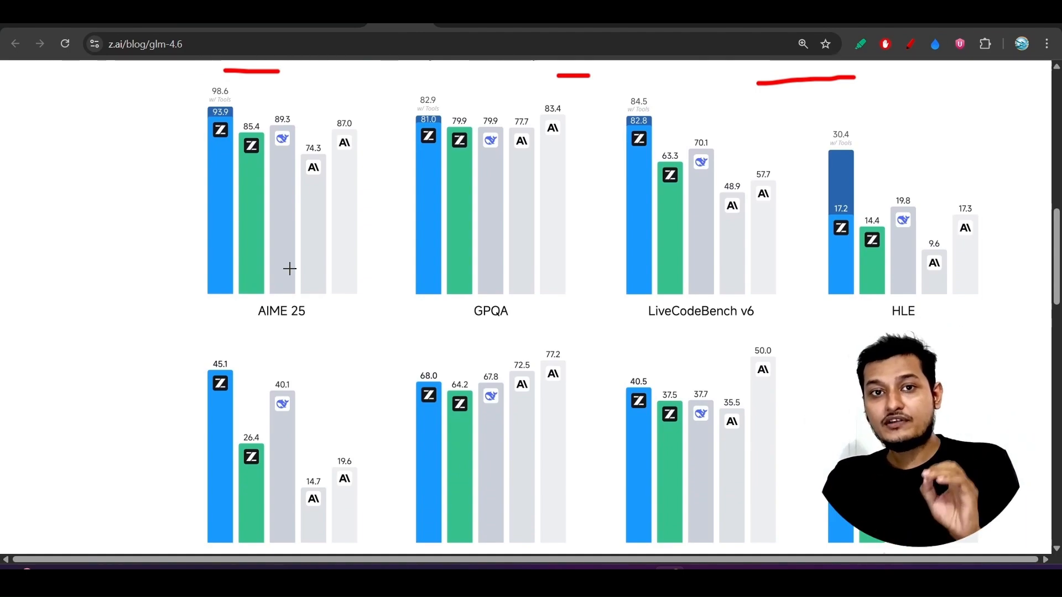
{"action": "scroll", "scroll_direction": "down", "scroll_amount": 3}
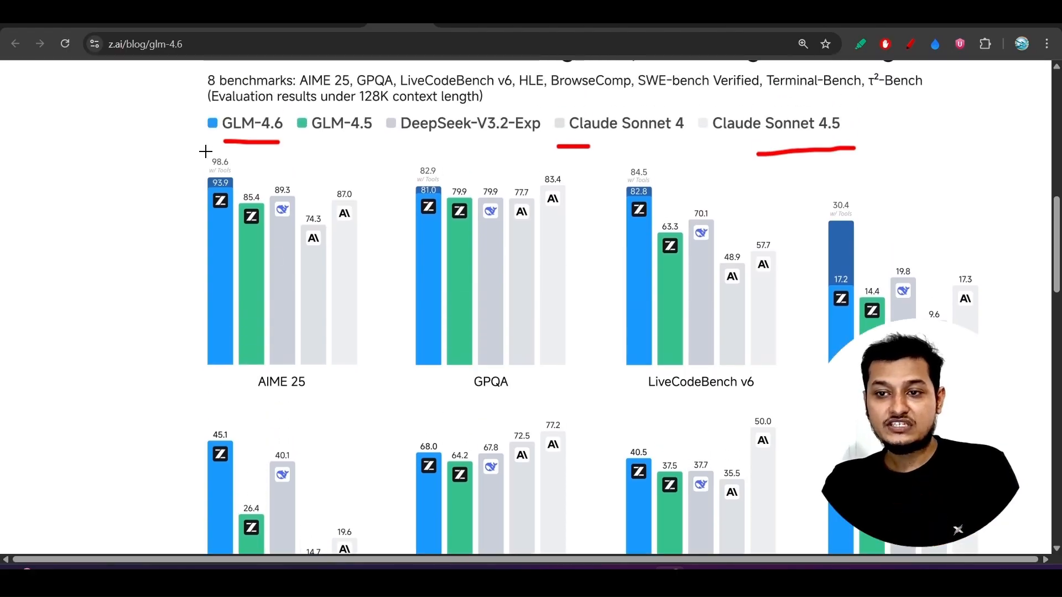
{"action": "left_click_drag", "start_coordinate": [226, 408], "coordinate": [322, 406]}
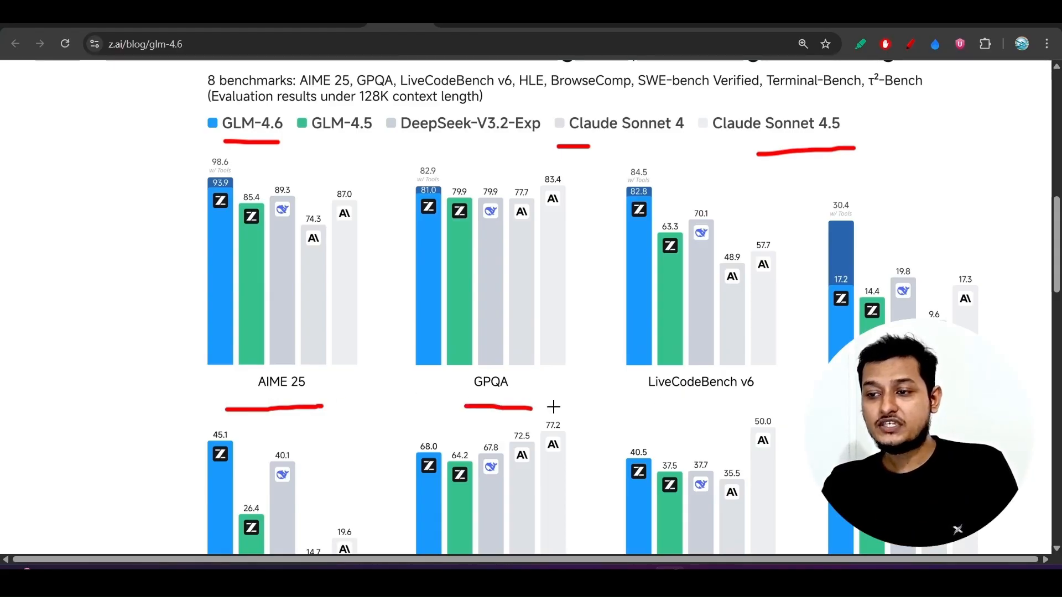
Step: Circle the GLM-4.6 and Sonnet 4.5 bars on the AIME 25 chart
{"action": "scroll", "scroll_direction": "down", "scroll_amount": 3}
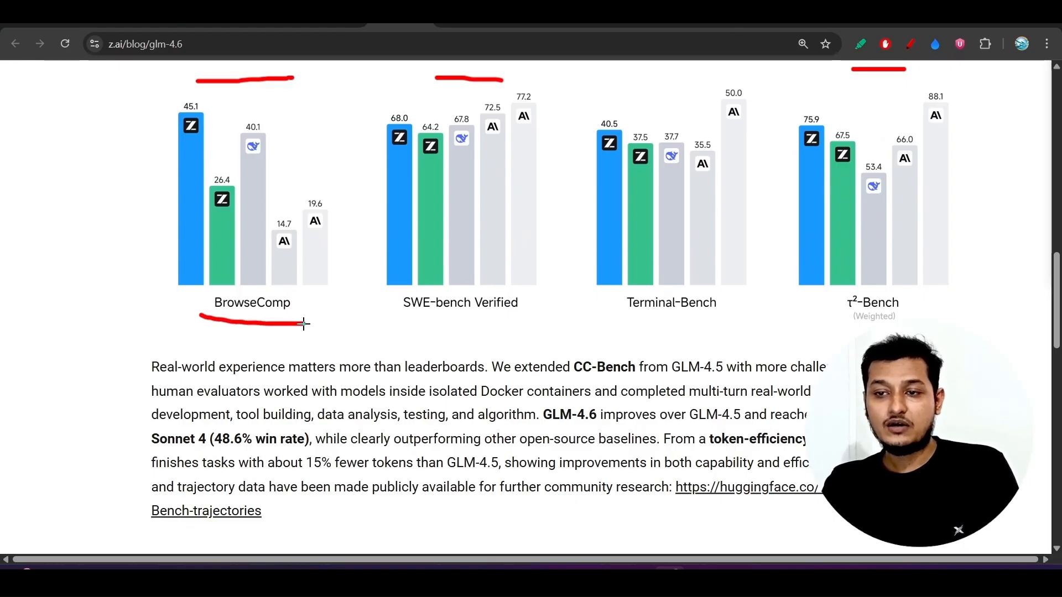
{"action": "scroll", "scroll_direction": "up", "scroll_amount": 3}
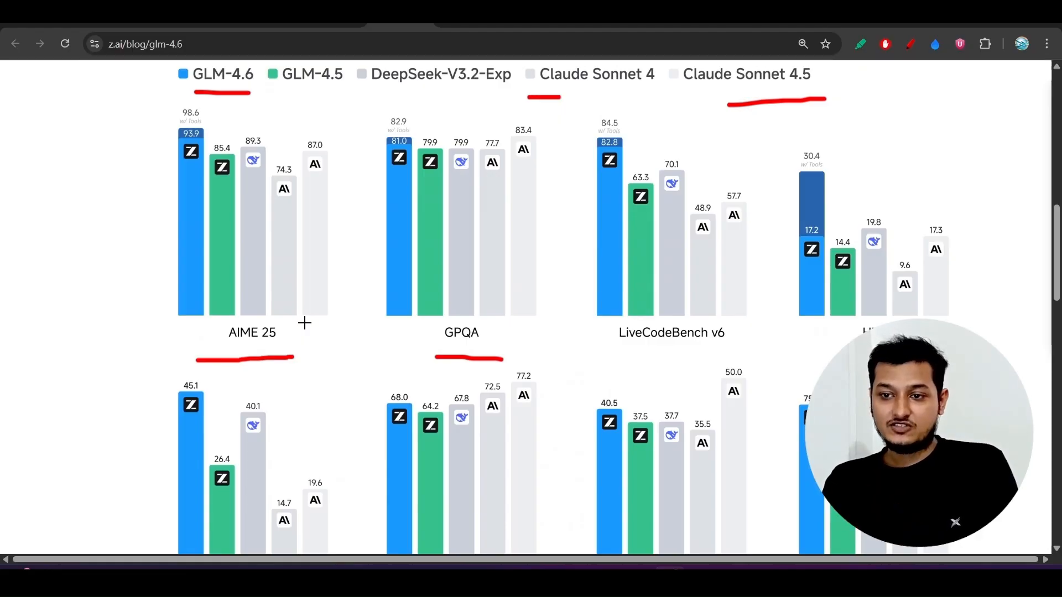
{"action": "left_click_drag", "start_coordinate": [164, 121], "coordinate": [155, 246]}
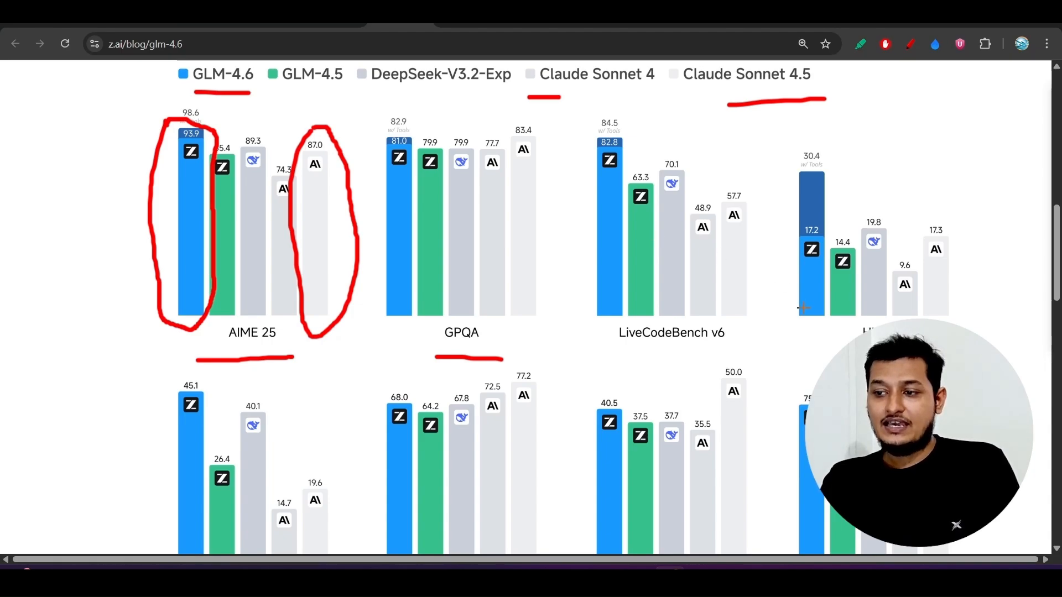
Step: Underline the SWE-bench Verified, Terminal-Bench and LiveCodeBench v6 labels in red
{"action": "scroll", "scroll_direction": "down", "scroll_amount": 3}
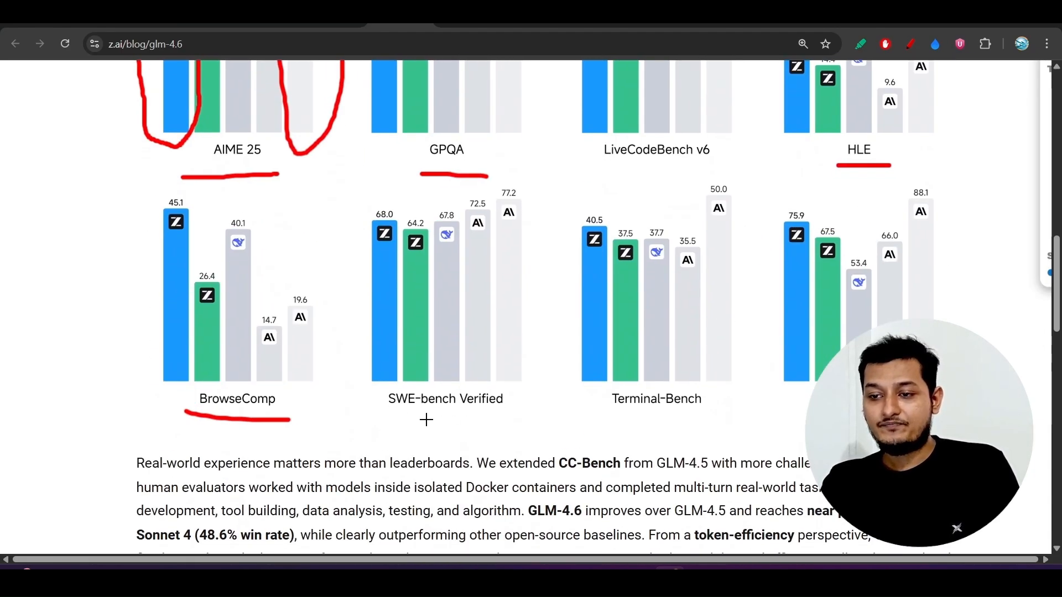
{"action": "left_click_drag", "start_coordinate": [385, 418], "coordinate": [505, 420]}
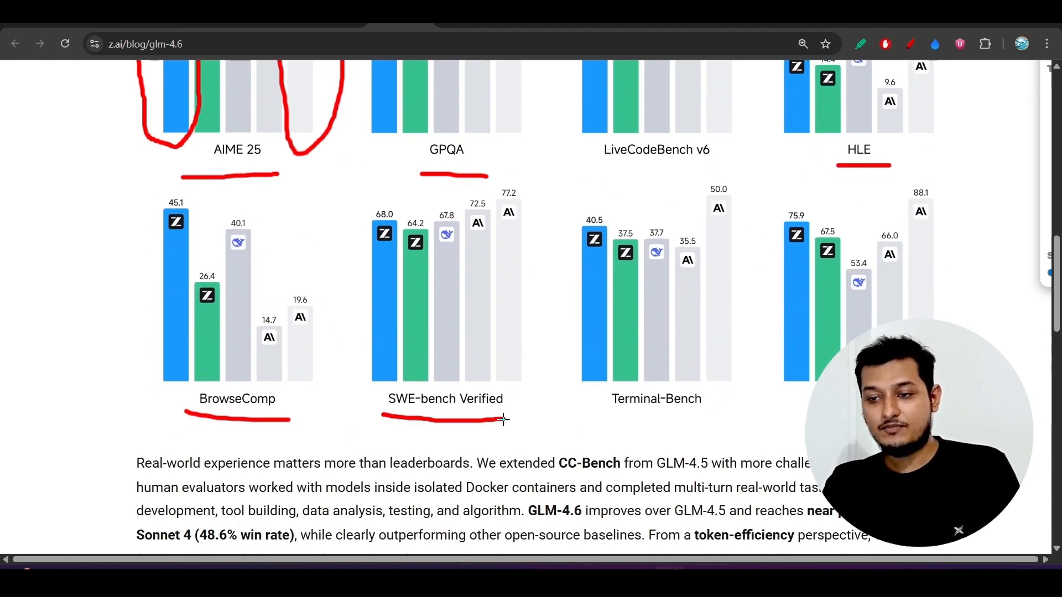
{"action": "left_click_drag", "start_coordinate": [609, 424], "coordinate": [705, 422]}
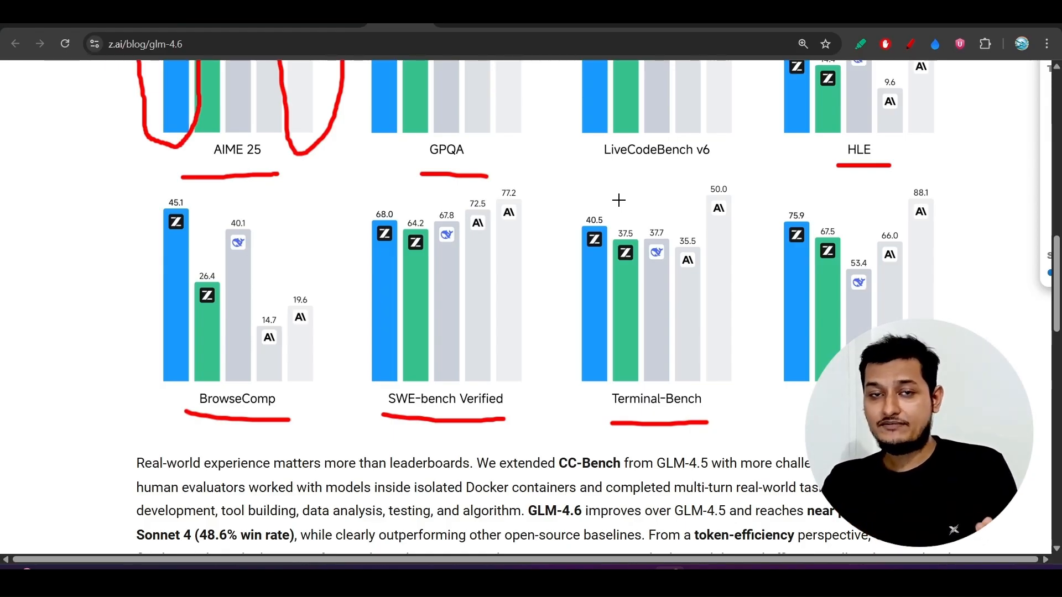
{"action": "left_click_drag", "start_coordinate": [627, 181], "coordinate": [738, 182]}
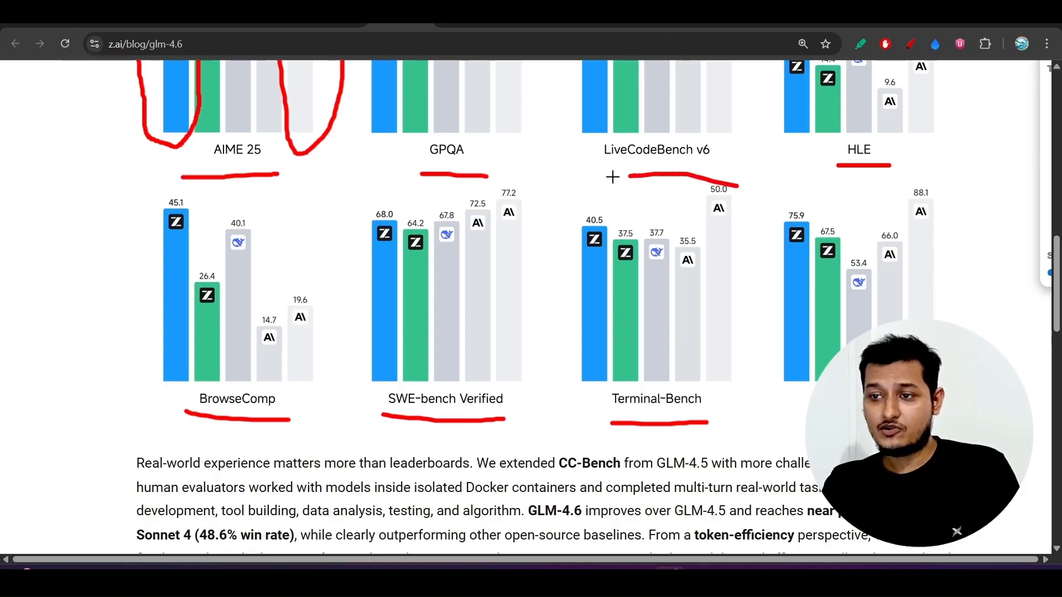
{"action": "left_click_drag", "start_coordinate": [613, 176], "coordinate": [738, 181]}
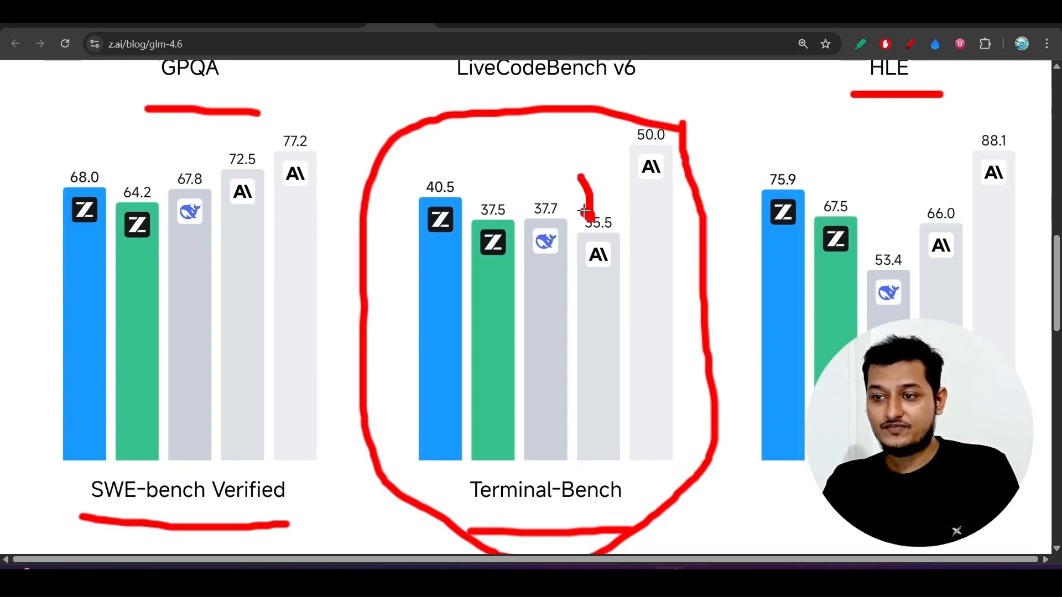
Step: Mark the Claude Sonnet 4 (35.5) bar with an arrow and the tall Claude Sonnet 4.5 (50.0) bar with a line
{"action": "left_click_drag", "start_coordinate": [581, 176], "coordinate": [600, 224]}
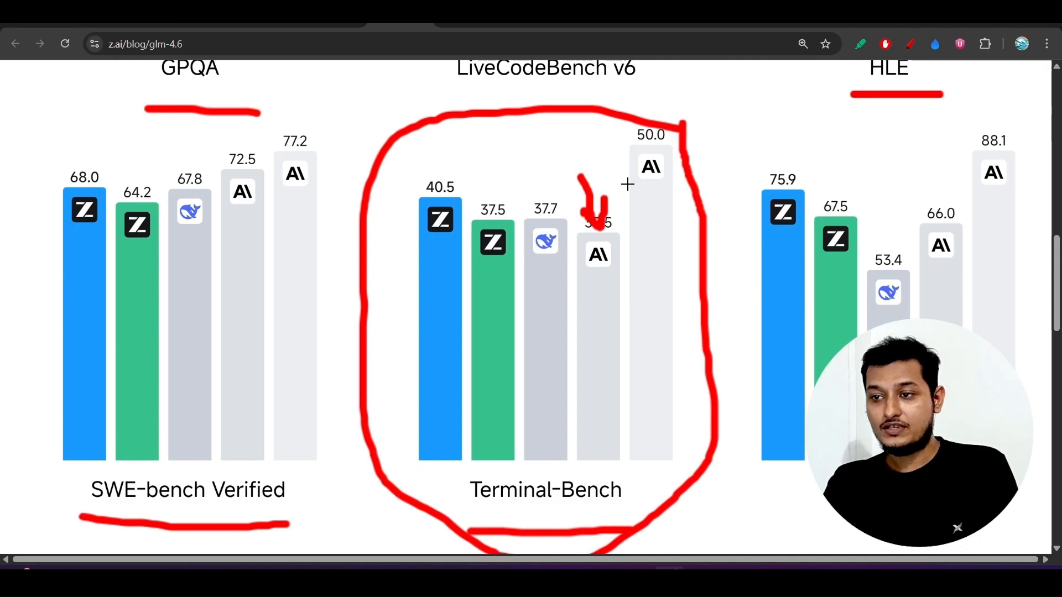
{"action": "left_click_drag", "start_coordinate": [656, 217], "coordinate": [652, 371]}
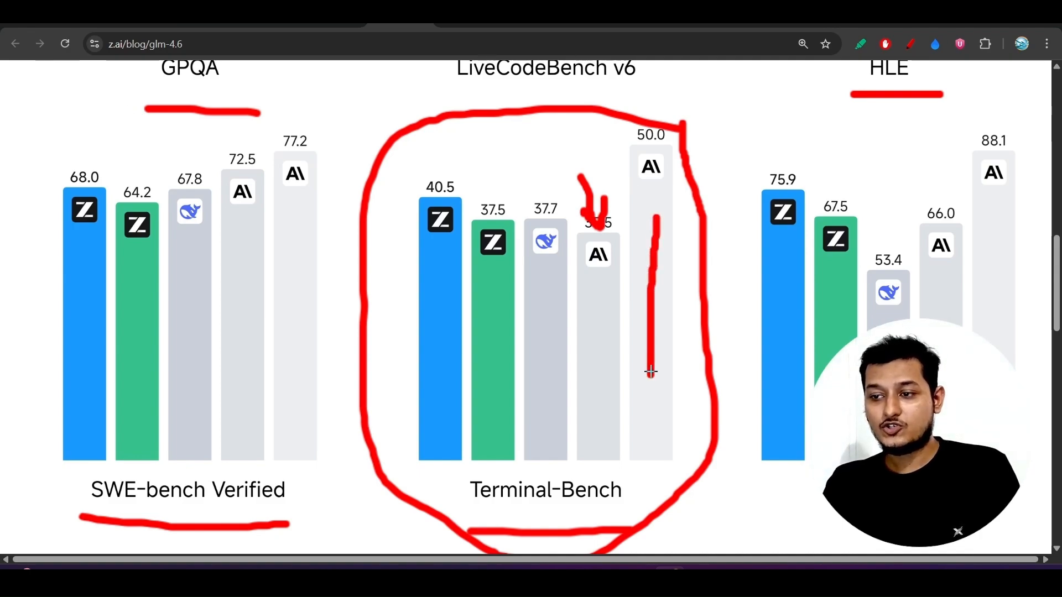
{"action": "scroll", "scroll_direction": "down", "scroll_amount": 3}
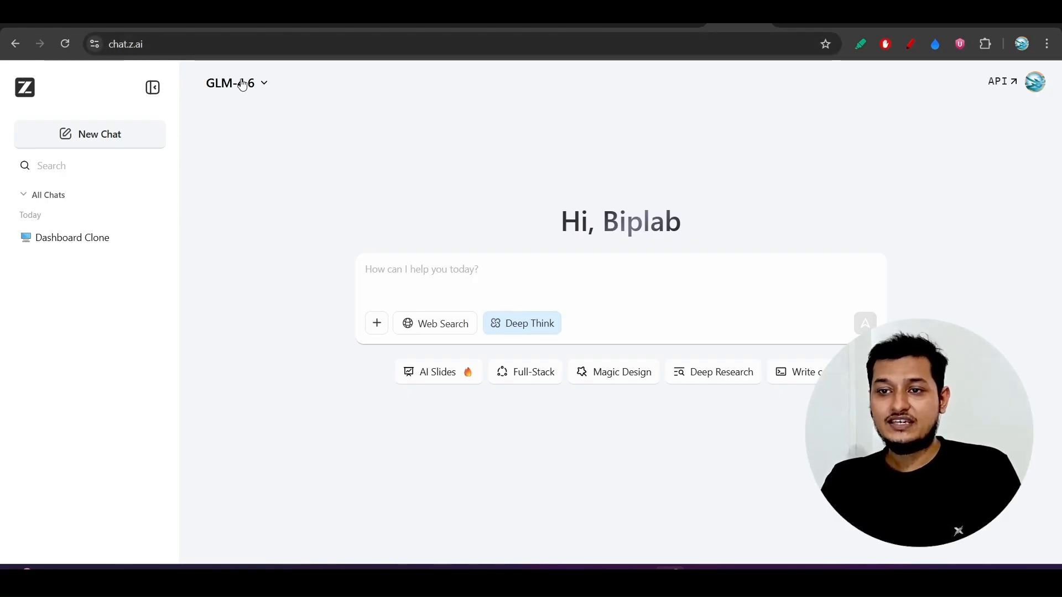
Step: Show the Z.ai Chat home page with GLM-4.6 as the selected model
{"action": "left_click", "coordinate": [234, 83]}
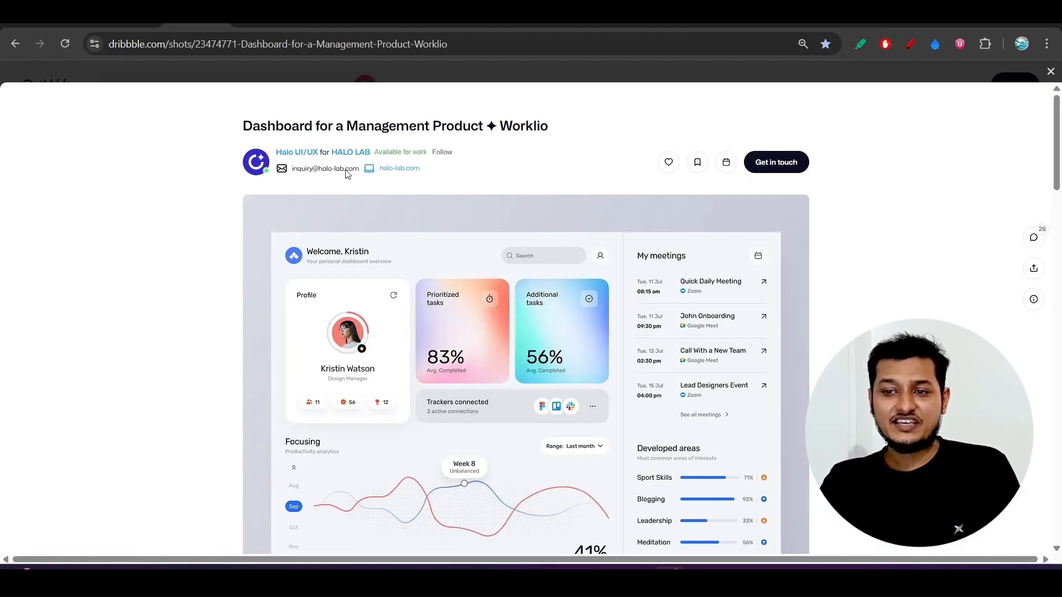
Step: Scroll through the Worklio management dashboard Dribbble shot used as the clone reference
{"action": "scroll", "scroll_direction": "down", "scroll_amount": 3}
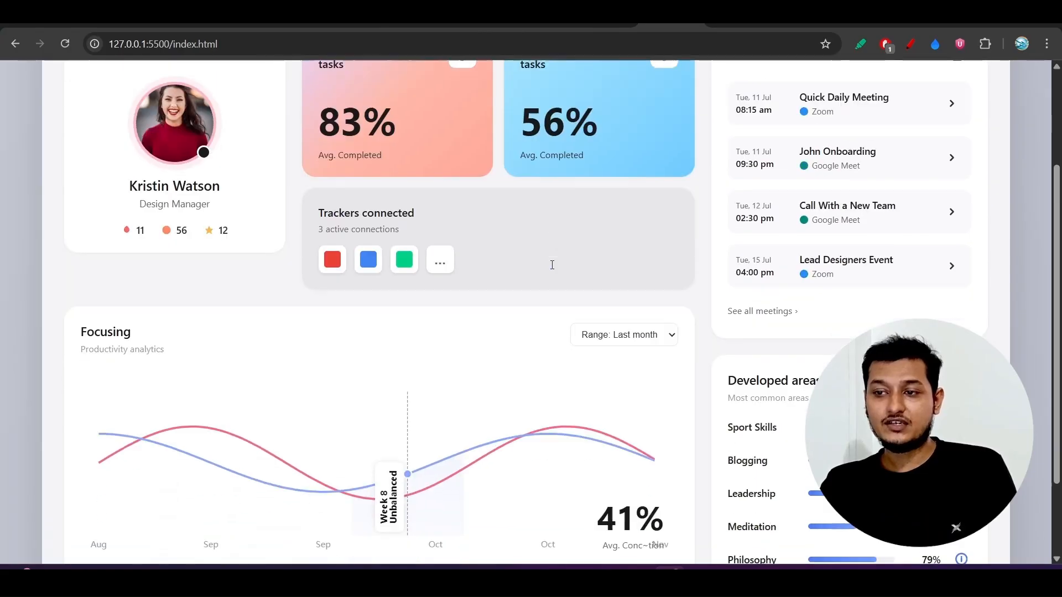
Step: Scroll through the local 127.0.0.1:5500 dashboard clone to compare its stats, meetings and chart with the reference
{"action": "scroll", "scroll_direction": "up", "scroll_amount": 3}
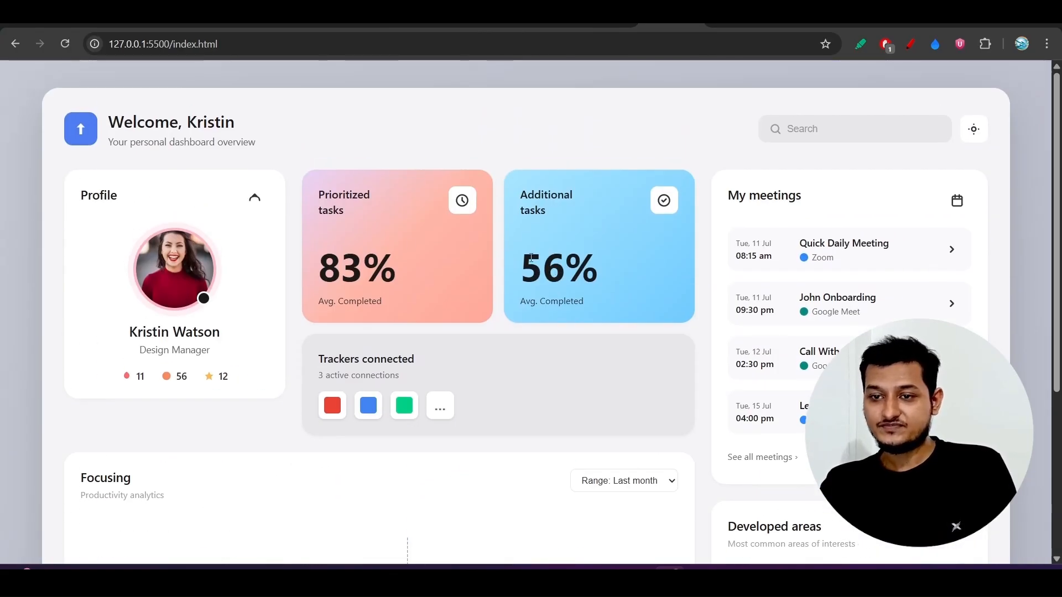
{"action": "scroll", "scroll_direction": "down", "scroll_amount": 3}
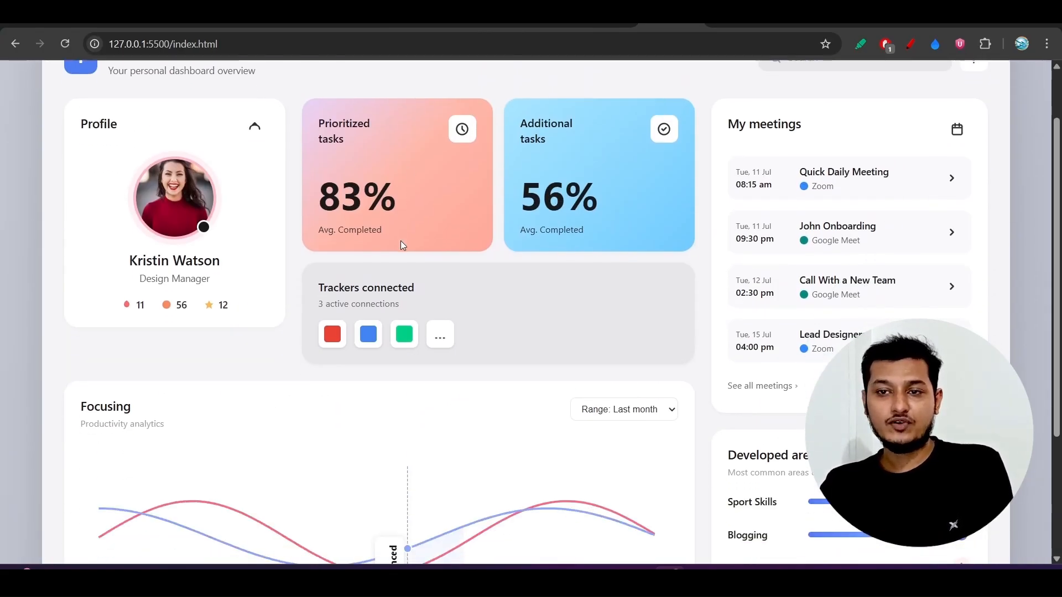
{"action": "scroll", "scroll_direction": "down", "scroll_amount": 3}
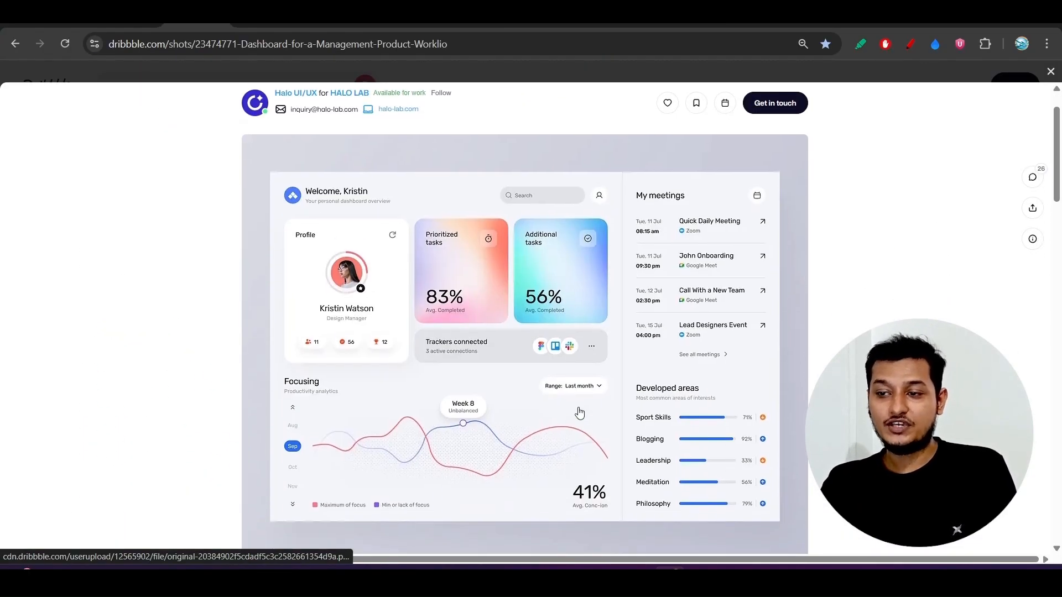
{"action": "scroll", "scroll_direction": "down", "scroll_amount": 3}
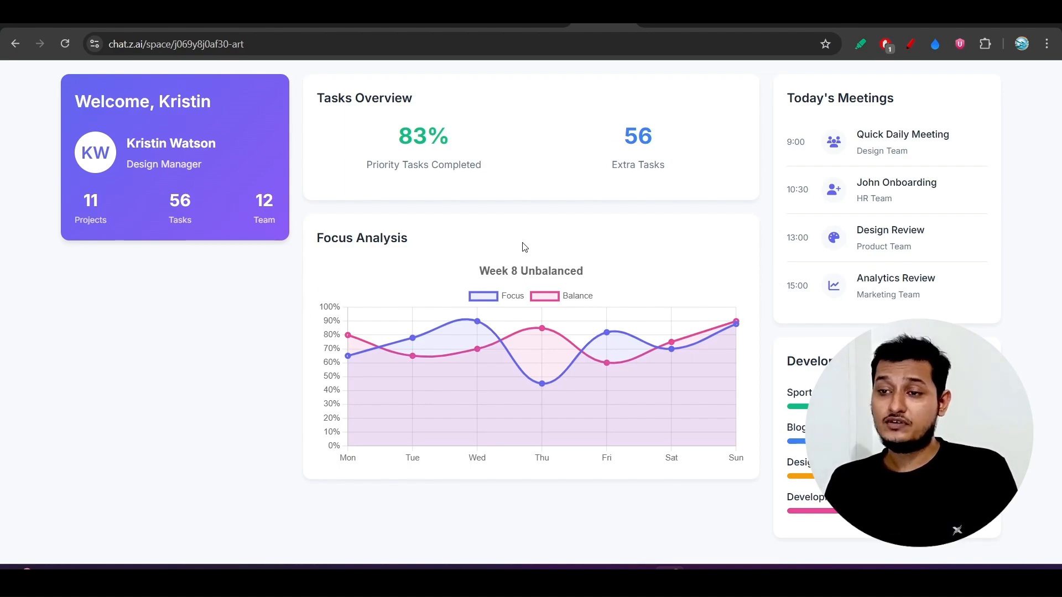
{"action": "mouse_move", "coordinate": [593, 337]}
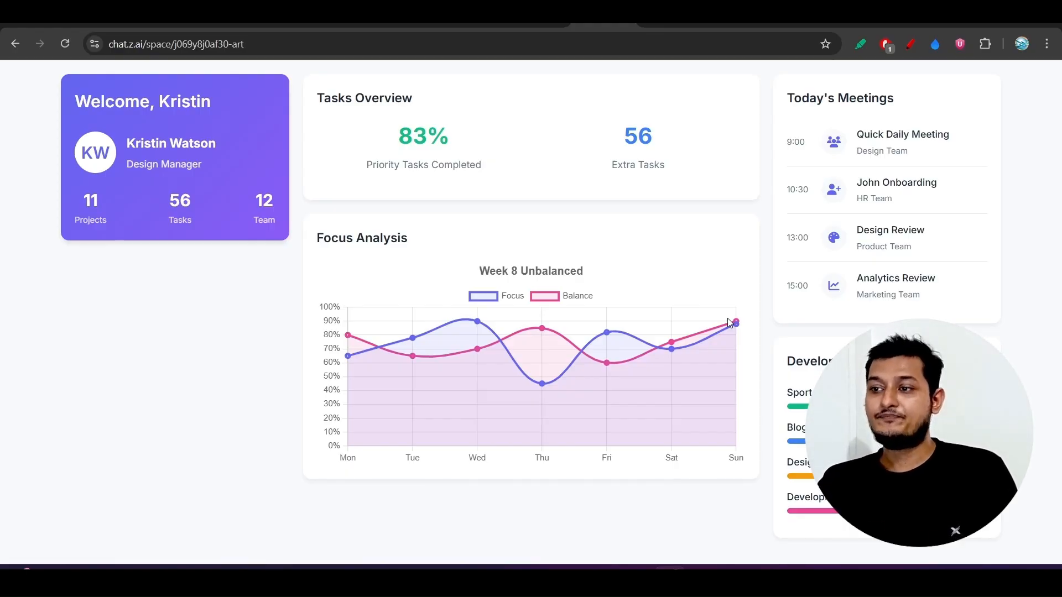
{"action": "mouse_move", "coordinate": [727, 231]}
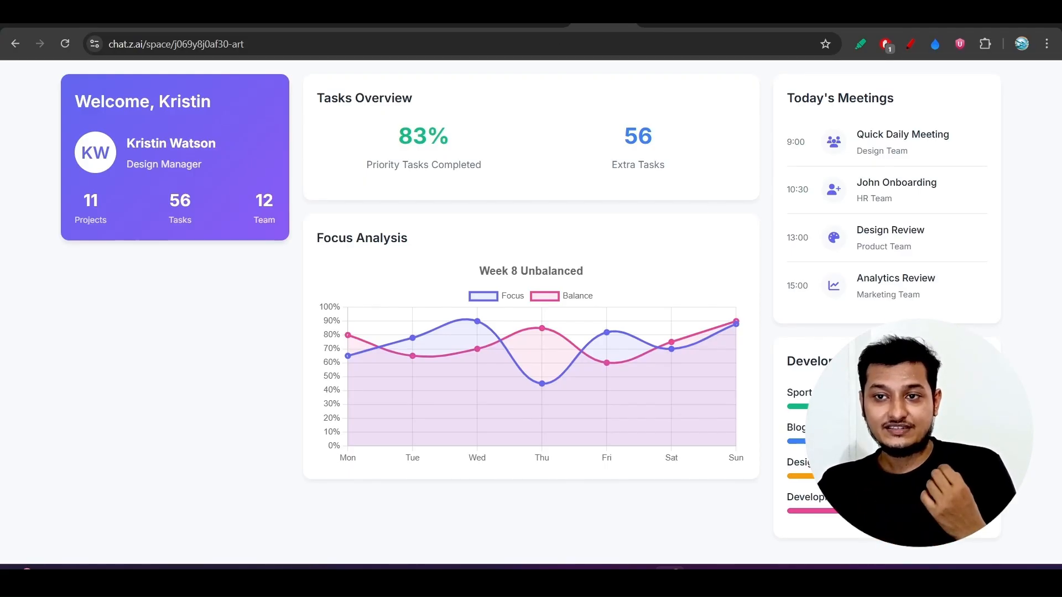
Step: Scroll the Z.ai Chat dashboard artifact to reveal its tasks overview, focus analysis chart and meetings list
{"action": "left_click", "coordinate": [163, 44]}
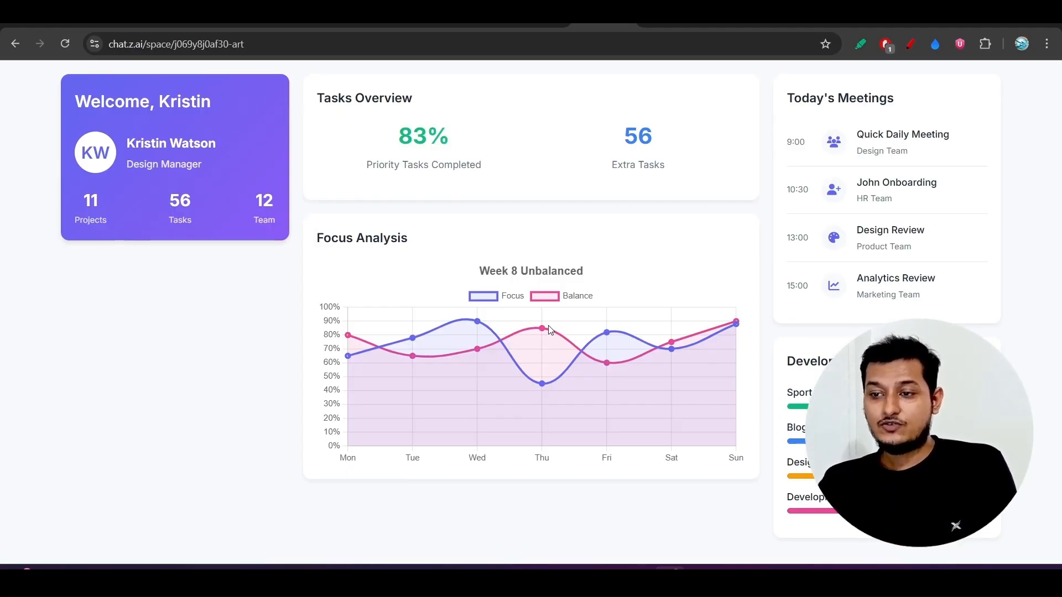
{"action": "scroll", "scroll_direction": "down", "scroll_amount": 3}
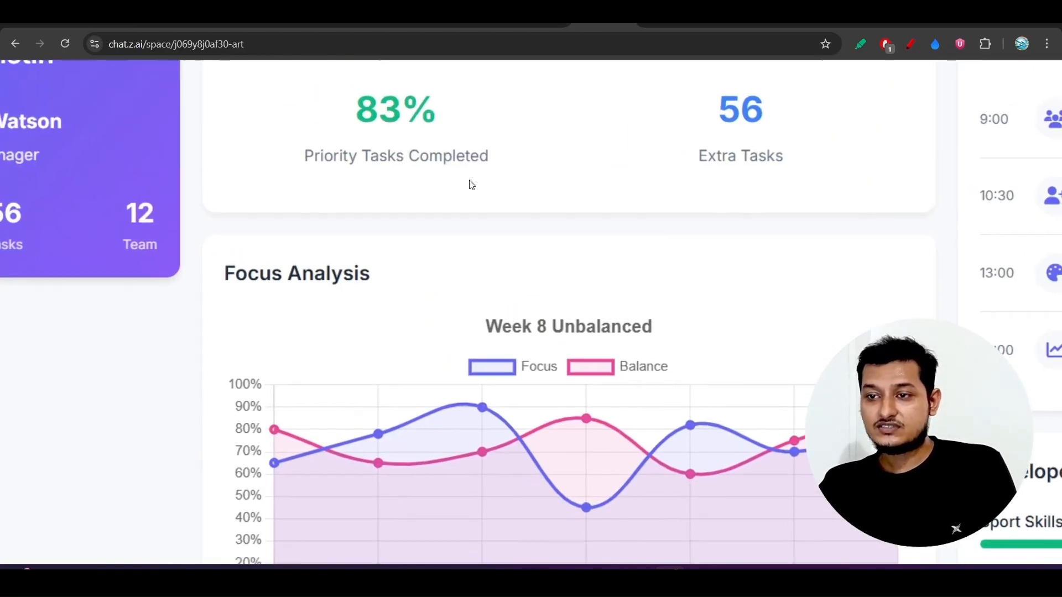
{"action": "scroll", "scroll_direction": "right", "scroll_amount": 3}
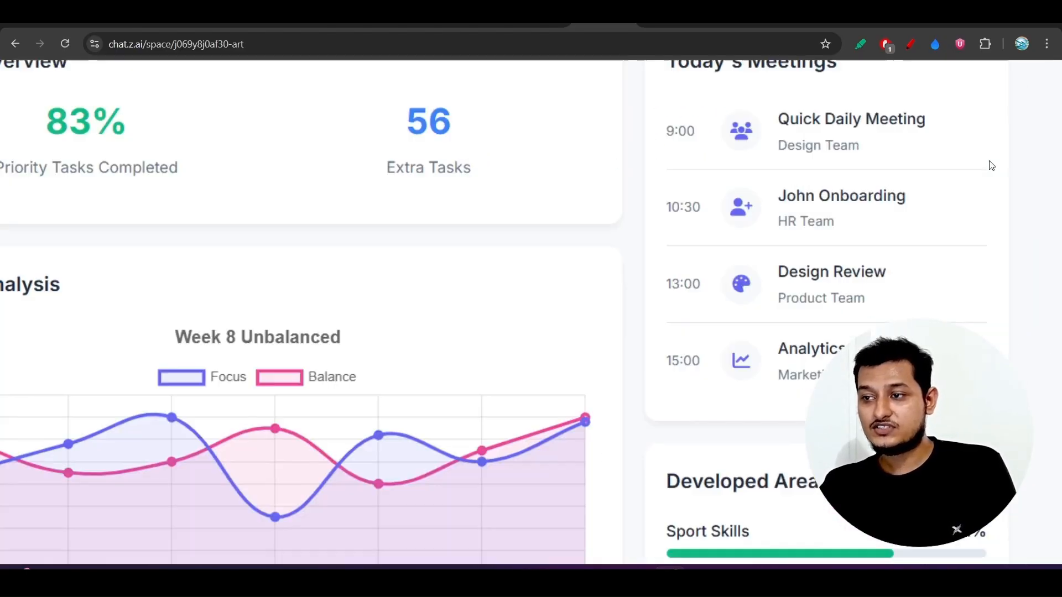
{"action": "scroll", "scroll_direction": "down", "scroll_amount": 3}
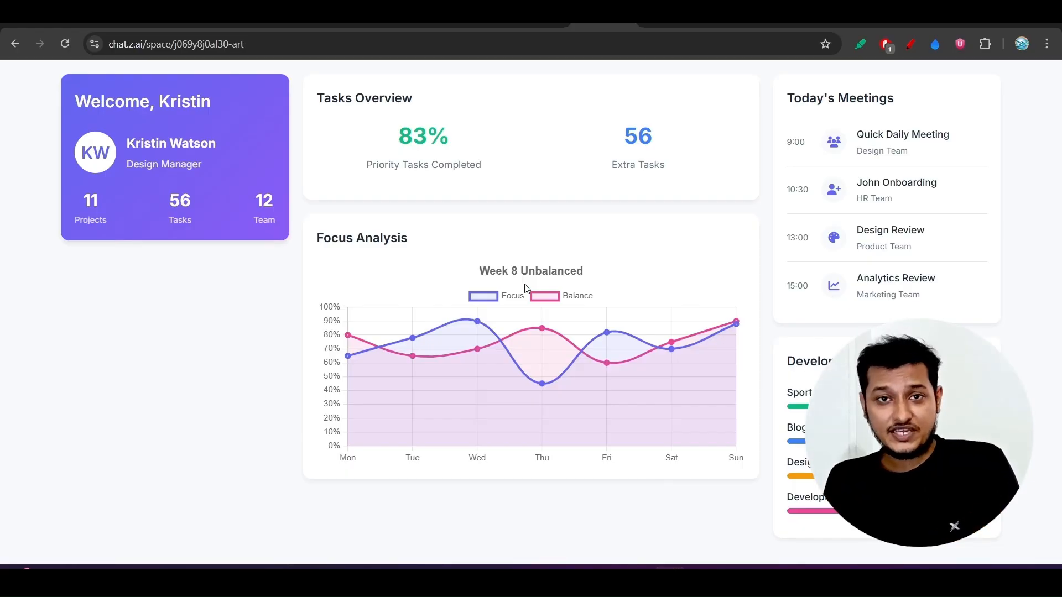
{"action": "mouse_move", "coordinate": [670, 60]}
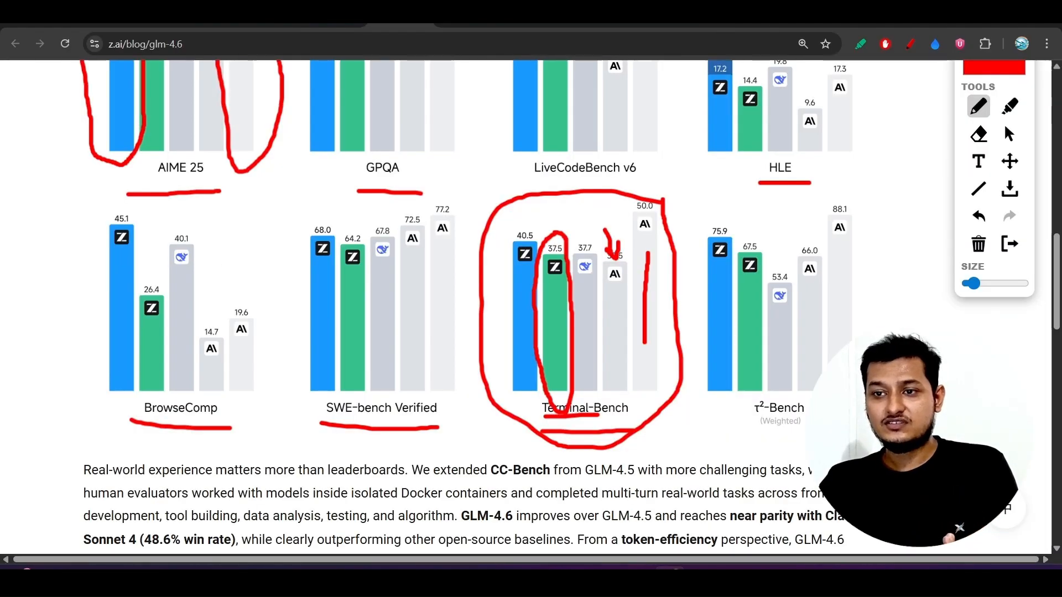
Step: Underline DeepSeek-V3.2-Exp and Claude Sonnet 4 in the benchmark chart legend in red
{"action": "scroll", "scroll_direction": "down", "scroll_amount": 3}
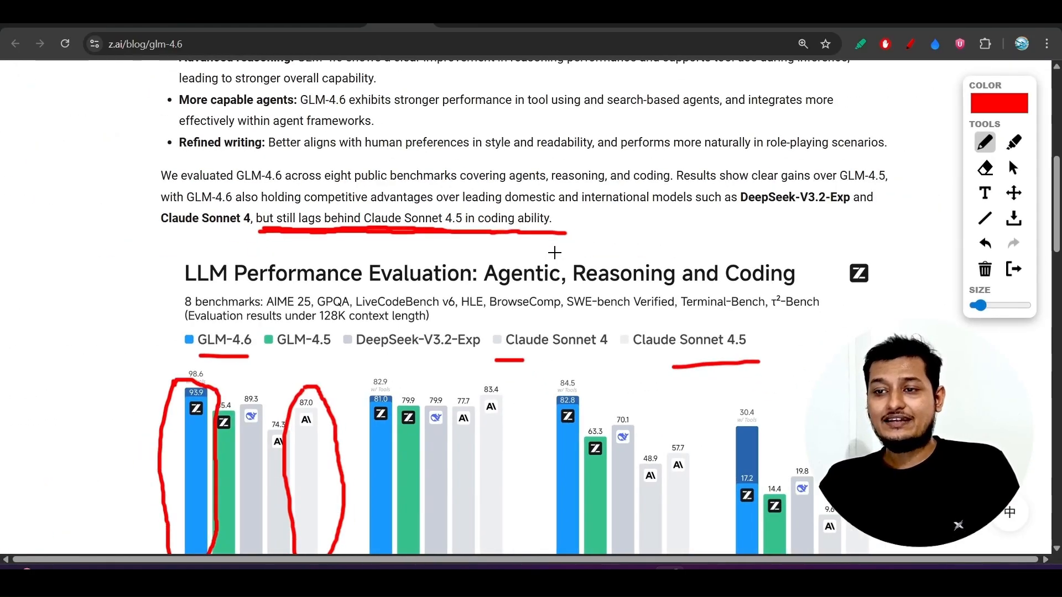
{"action": "scroll", "scroll_direction": "down", "scroll_amount": 3}
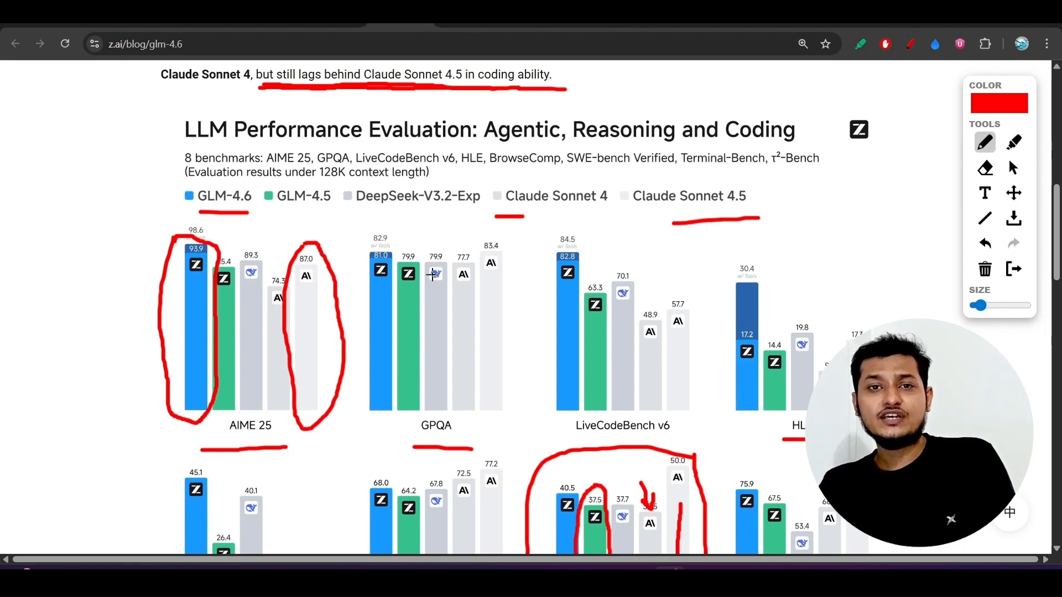
{"action": "scroll", "scroll_direction": "down", "scroll_amount": 3}
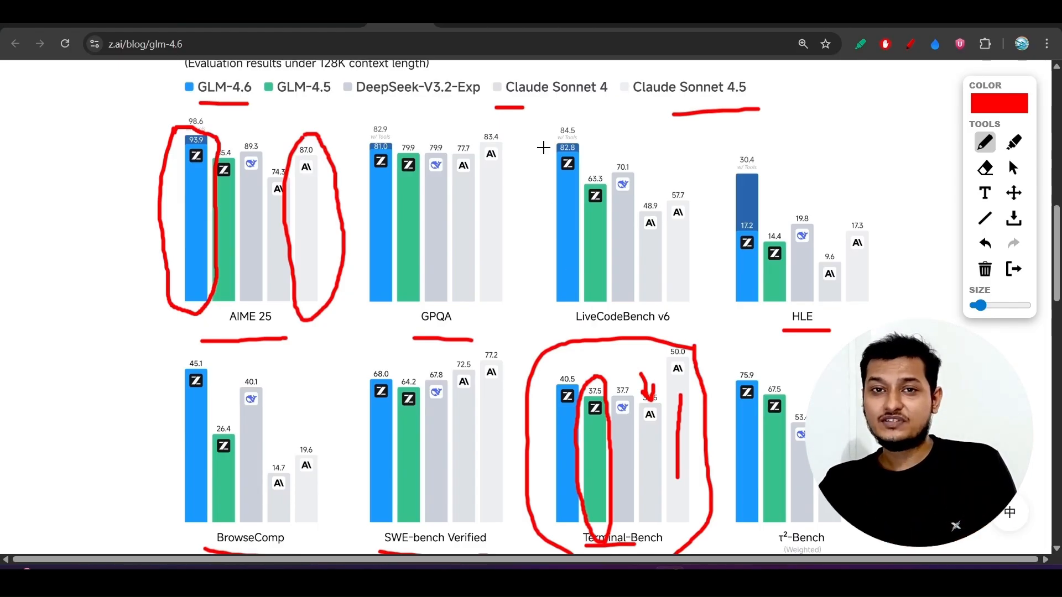
{"action": "scroll", "scroll_direction": "down", "scroll_amount": 3}
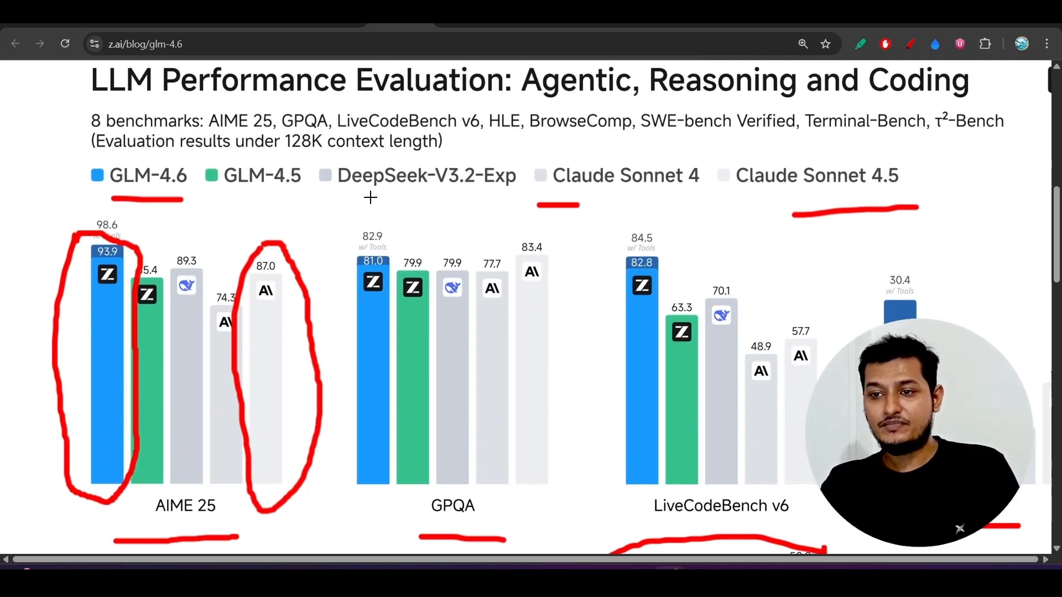
{"action": "left_click_drag", "start_coordinate": [328, 202], "coordinate": [476, 201]}
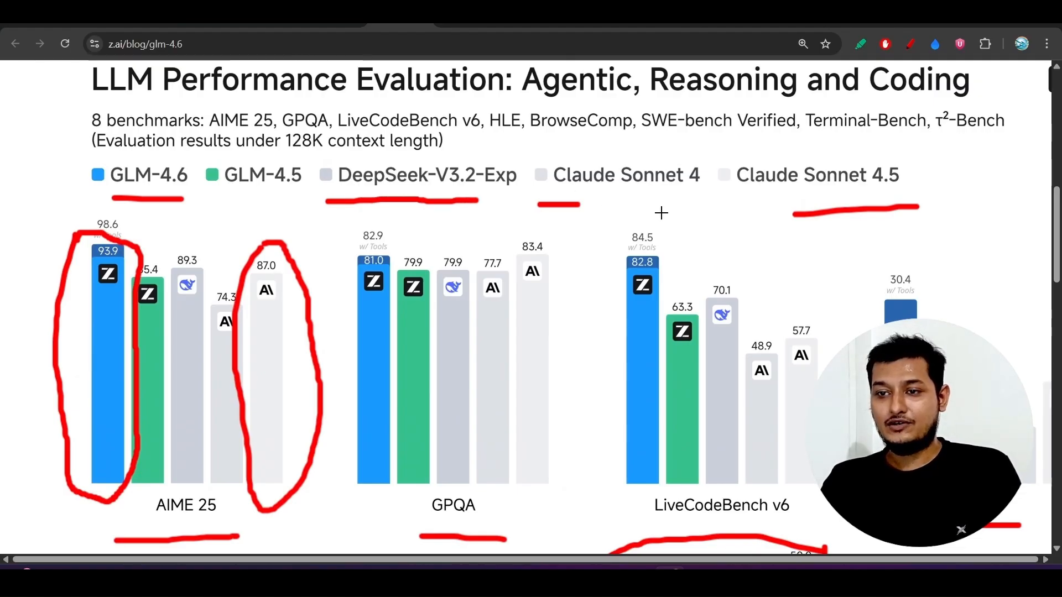
{"action": "left_click_drag", "start_coordinate": [610, 197], "coordinate": [661, 197]}
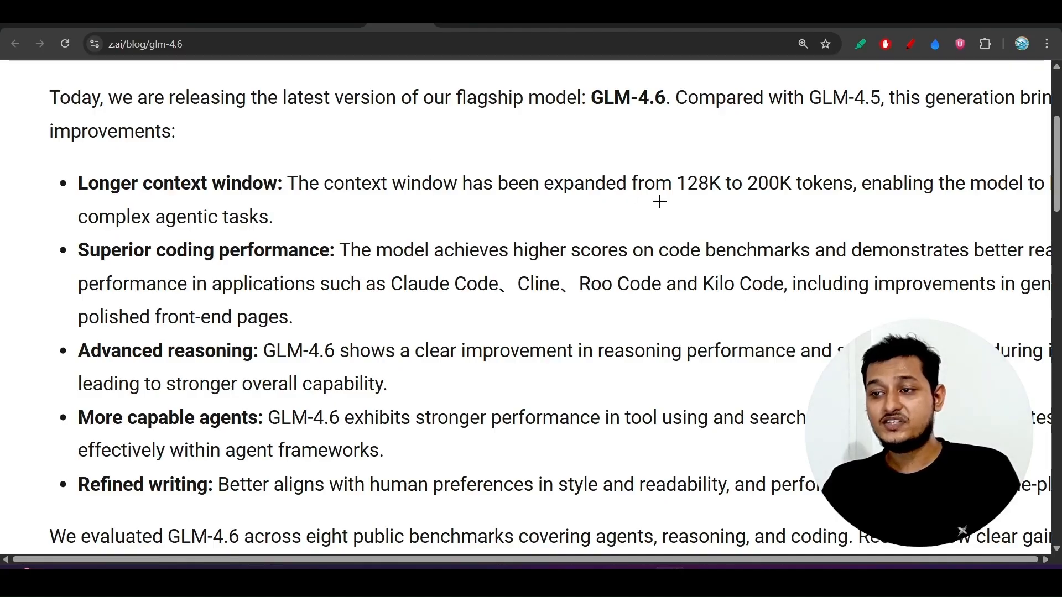
Step: Underline the 128K to 200K context expansion and the higher scores on code benchmarks claims
{"action": "left_click_drag", "start_coordinate": [653, 204], "coordinate": [784, 203]}
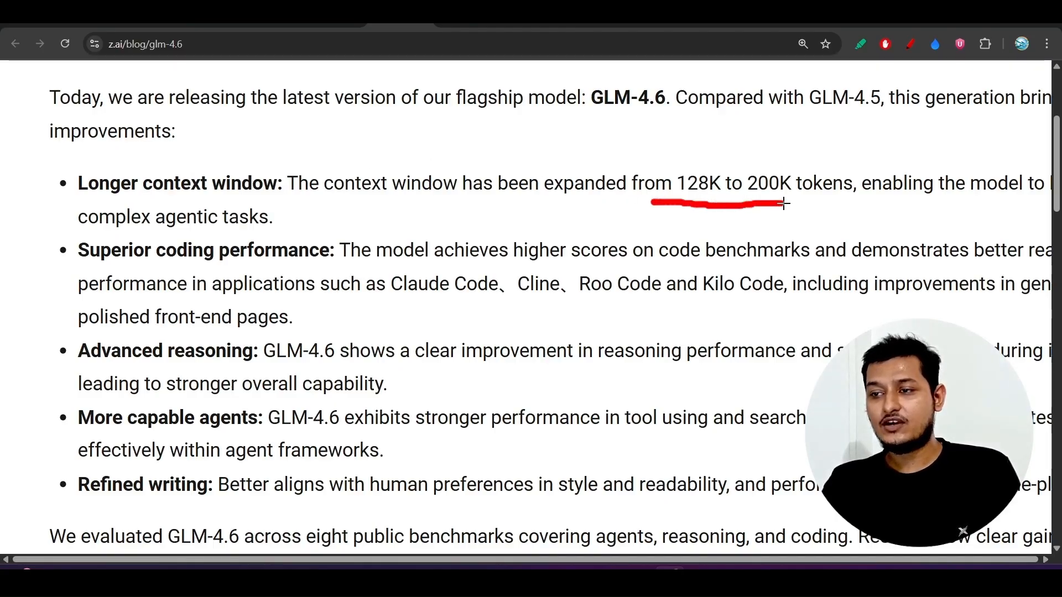
{"action": "scroll", "scroll_direction": "down", "scroll_amount": 3}
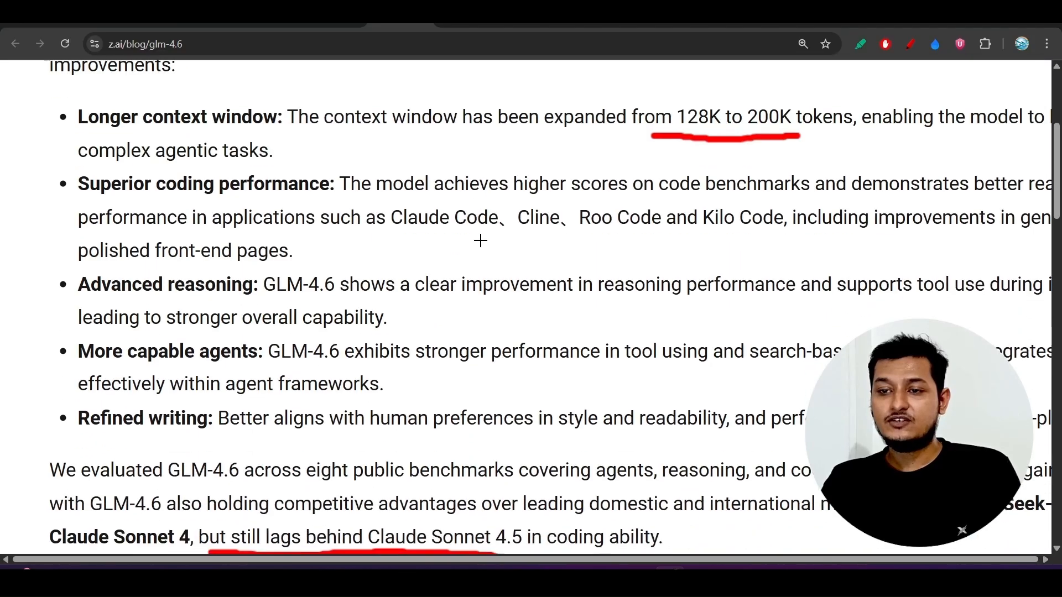
{"action": "scroll", "scroll_direction": "down", "scroll_amount": 3}
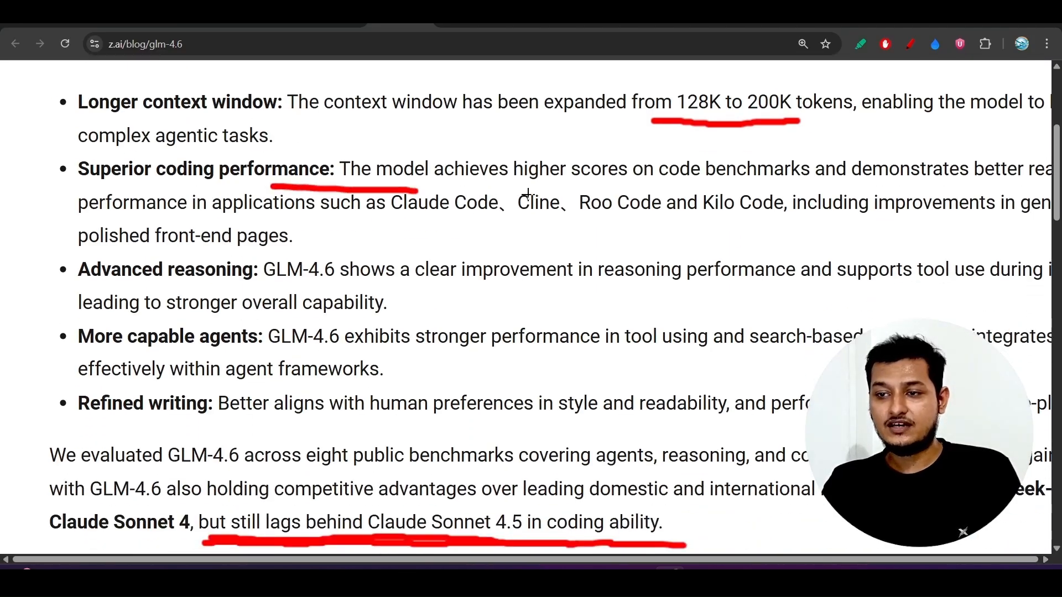
{"action": "left_click_drag", "start_coordinate": [481, 188], "coordinate": [674, 188]}
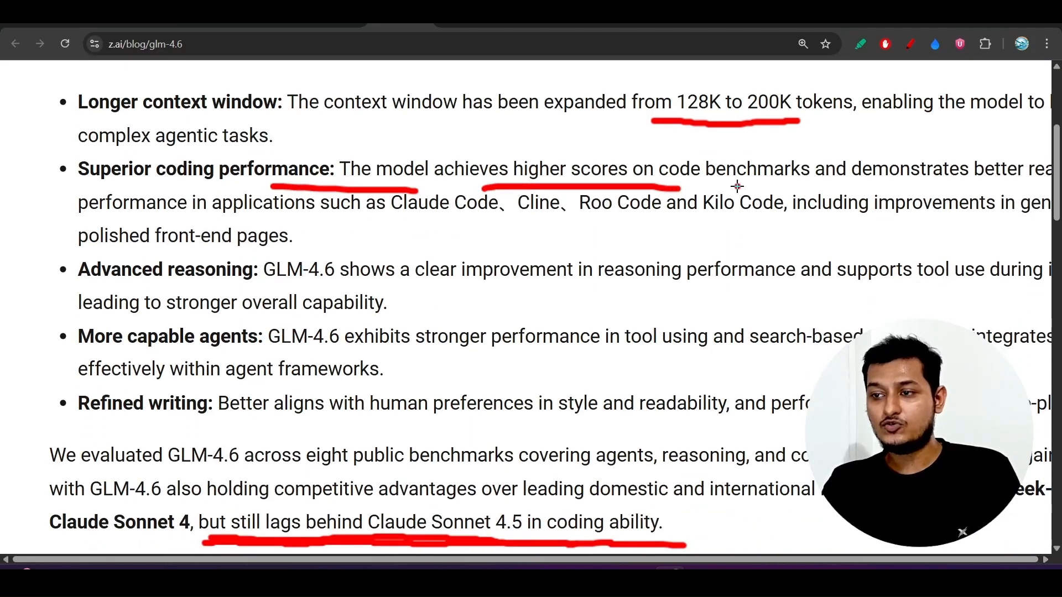
{"action": "left_click_drag", "start_coordinate": [734, 182], "coordinate": [881, 185]}
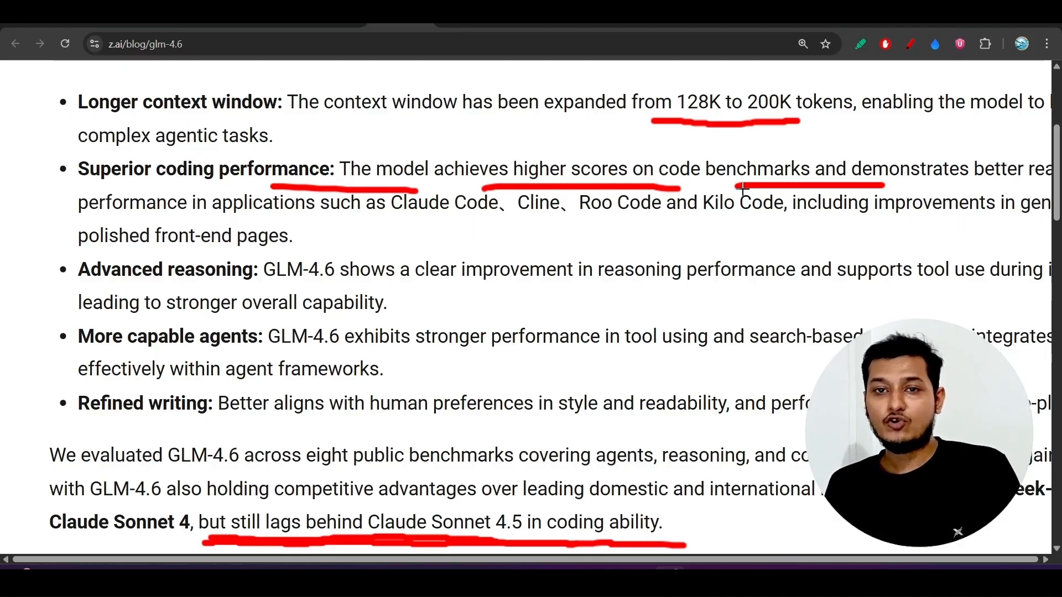
Step: Scroll down to bring the annotated benchmark chart back into view
{"action": "scroll", "scroll_direction": "down", "scroll_amount": 3}
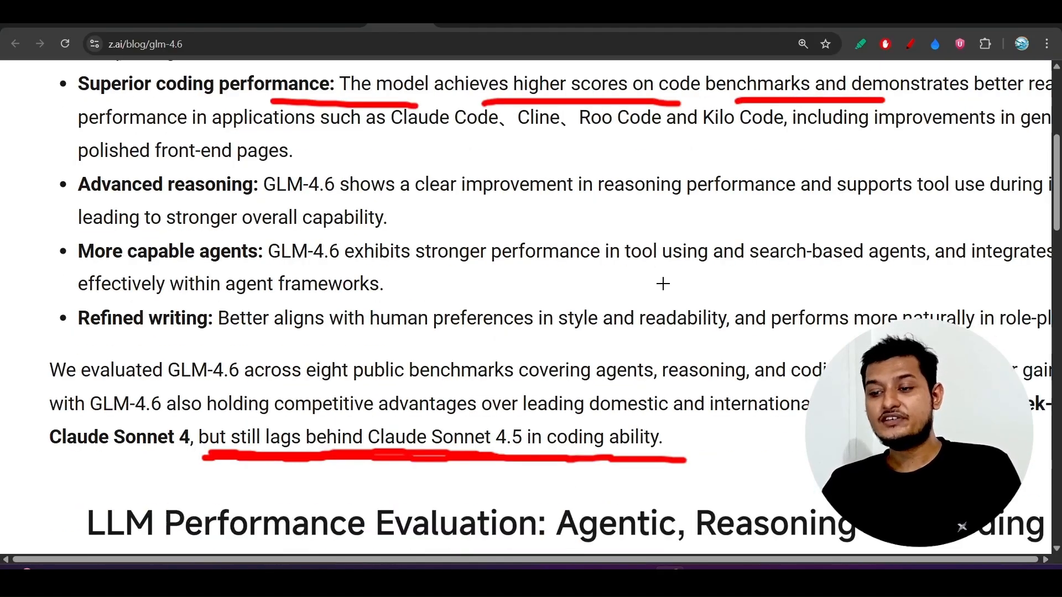
{"action": "scroll", "scroll_direction": "down", "scroll_amount": 3}
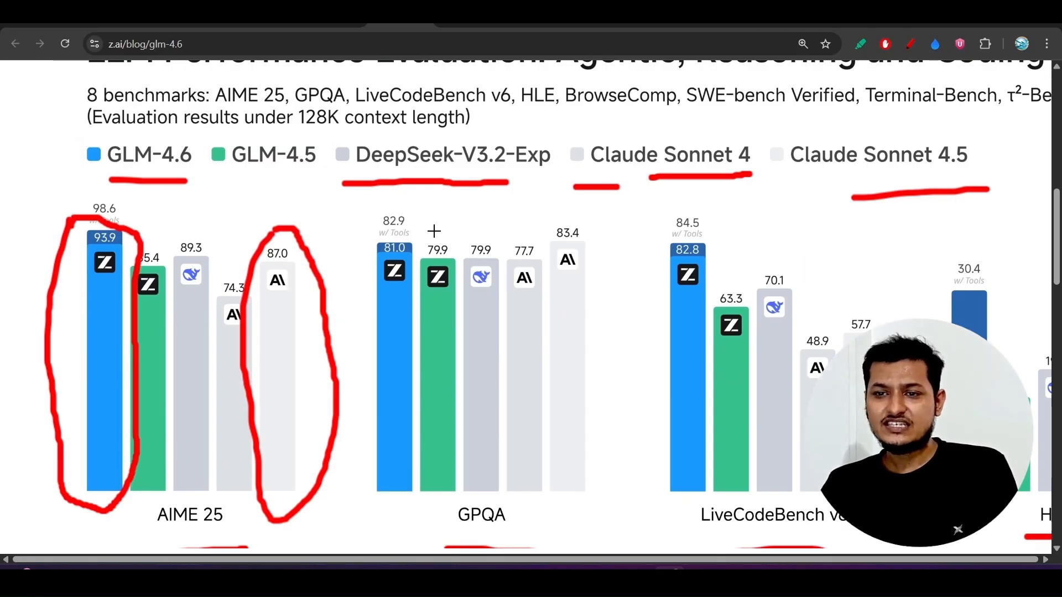
{"action": "mouse_move", "coordinate": [173, 163]}
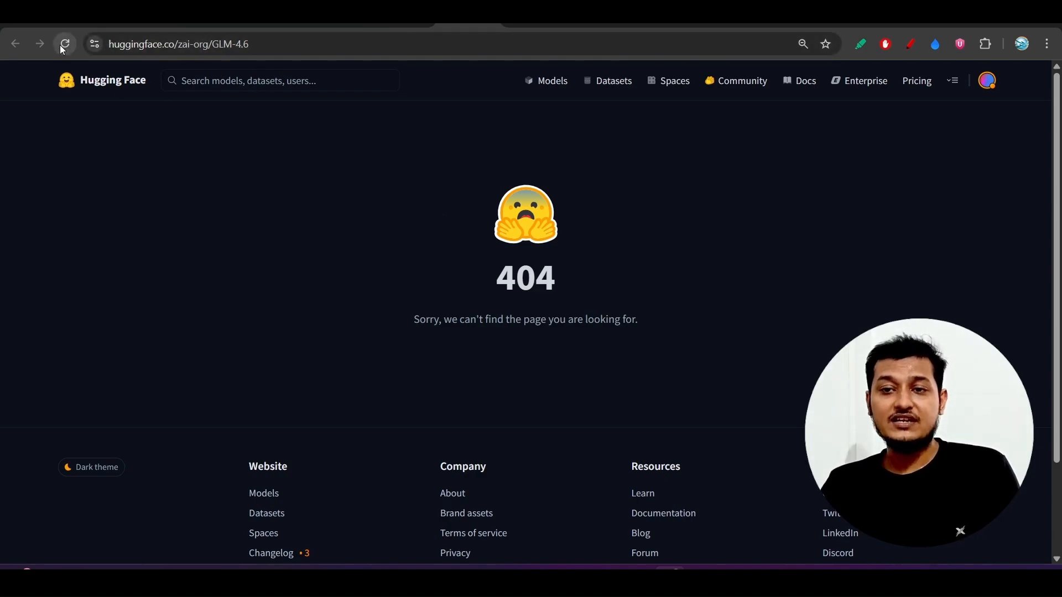
{"action": "left_click", "coordinate": [64, 45]}
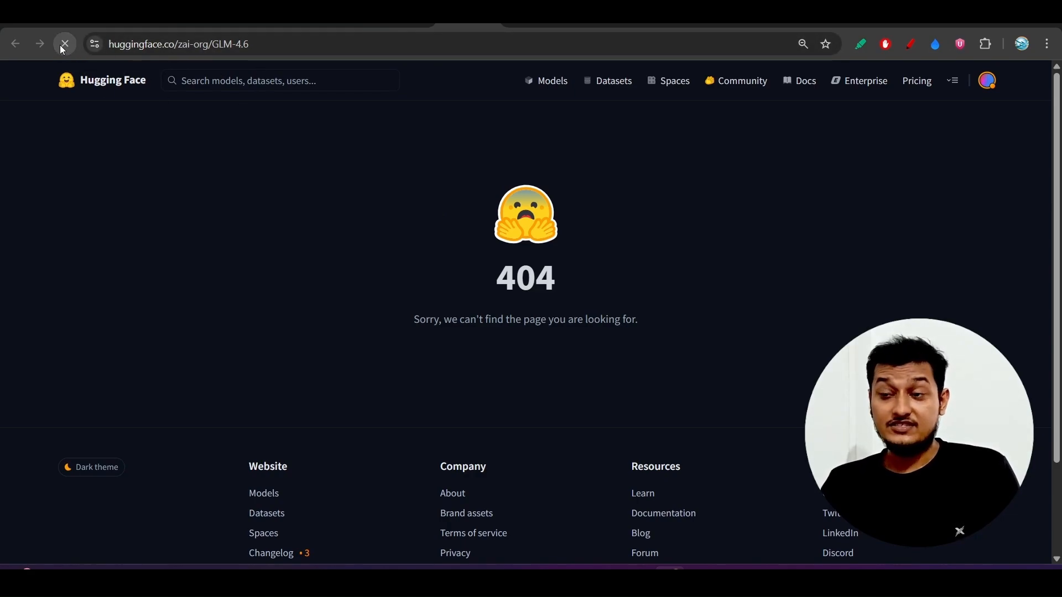
{"action": "left_click", "coordinate": [64, 44]}
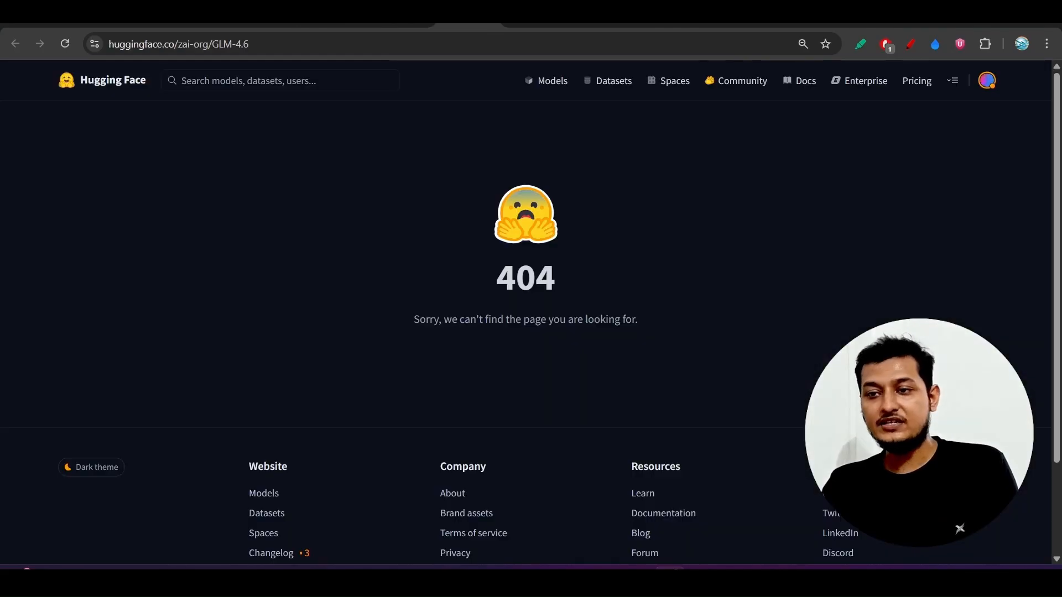
{"action": "mouse_move", "coordinate": [354, 218]}
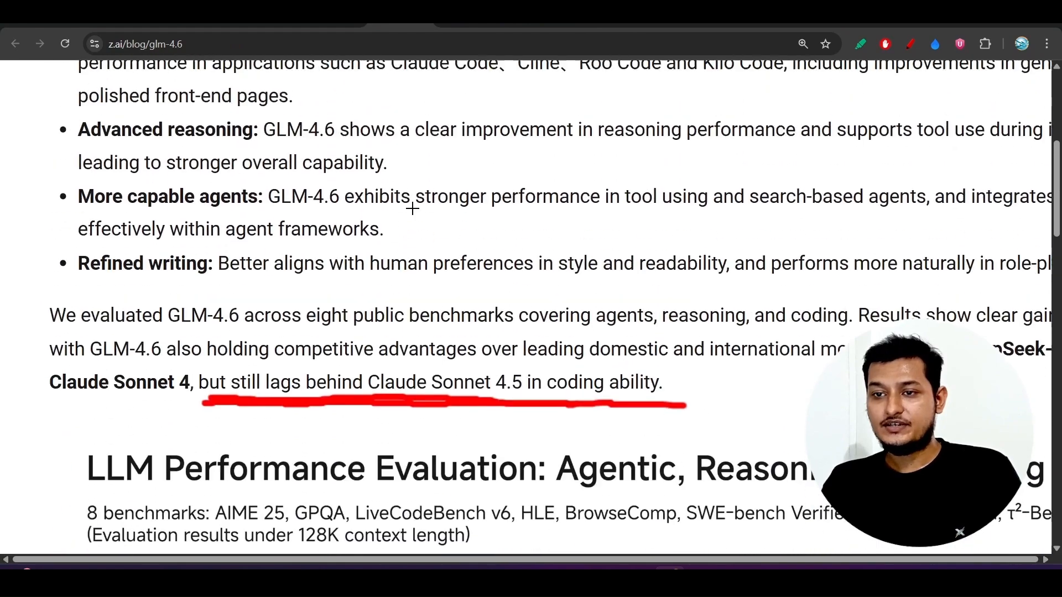
Step: Scroll past the More capable agents bullet down to the Use GLM-4.6 with Coding Agents section
{"action": "scroll", "scroll_direction": "up", "scroll_amount": 3}
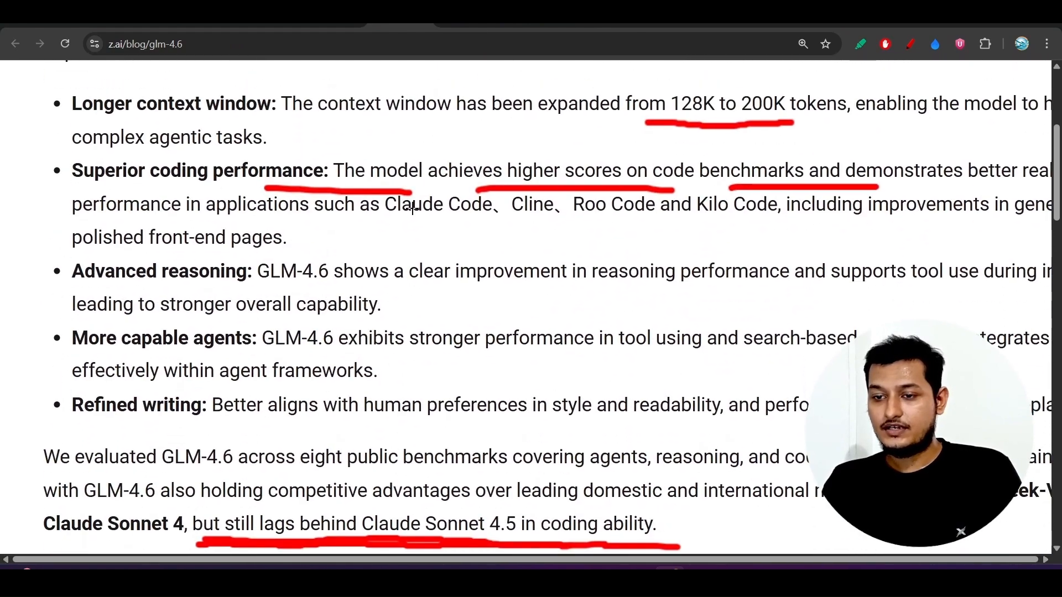
{"action": "scroll", "scroll_direction": "down", "scroll_amount": 3}
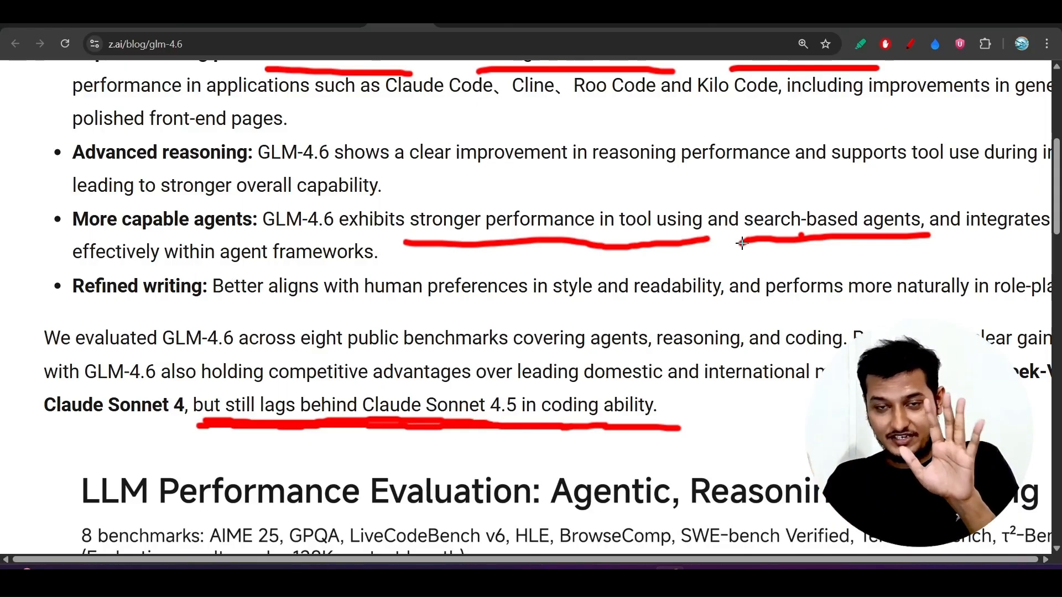
{"action": "scroll", "scroll_direction": "down", "scroll_amount": 3}
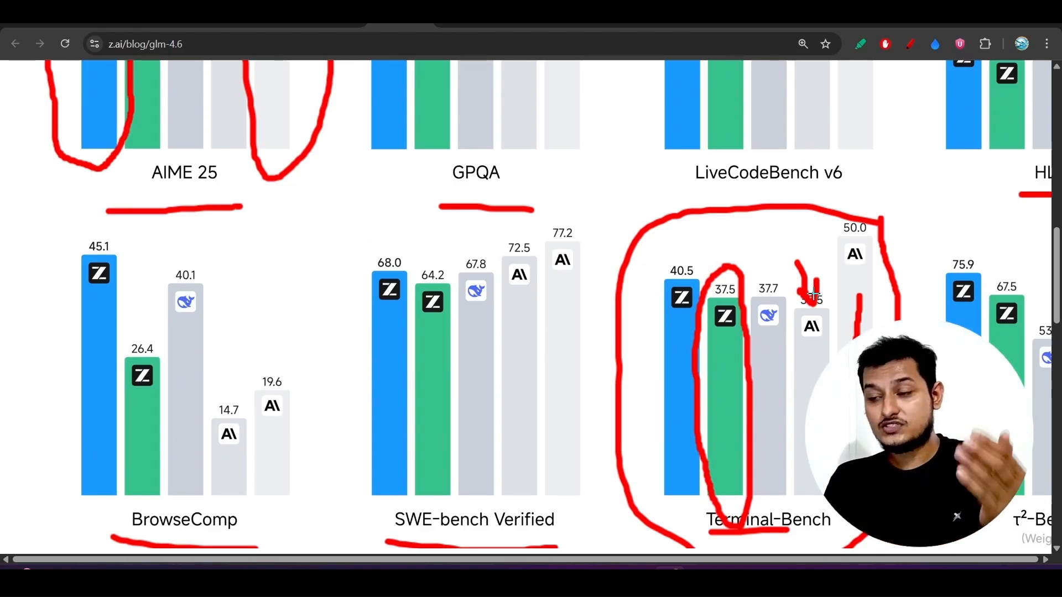
{"action": "scroll", "scroll_direction": "down", "scroll_amount": 3}
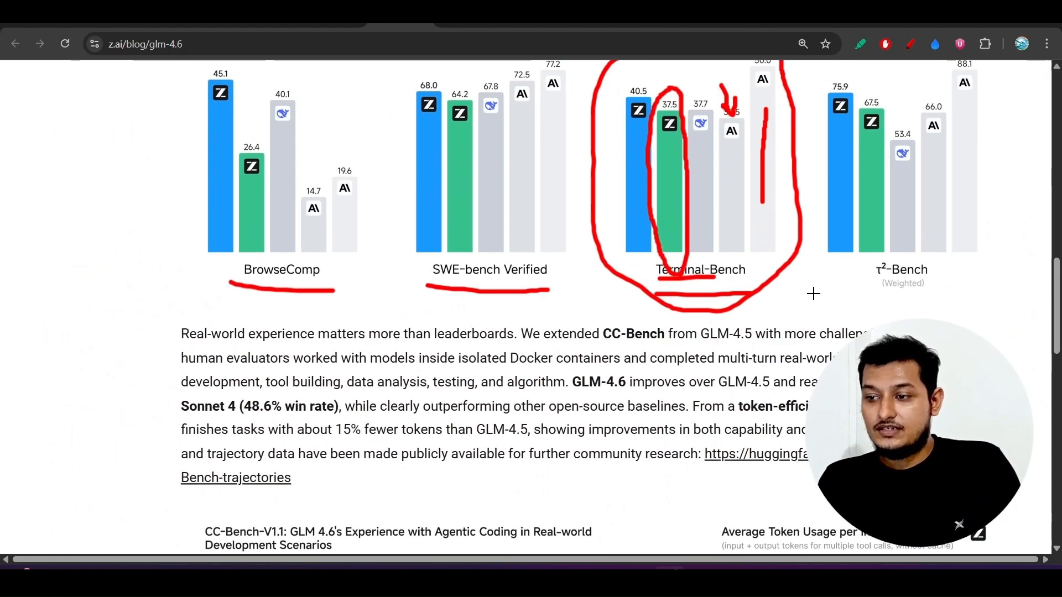
{"action": "scroll", "scroll_direction": "down", "scroll_amount": 3}
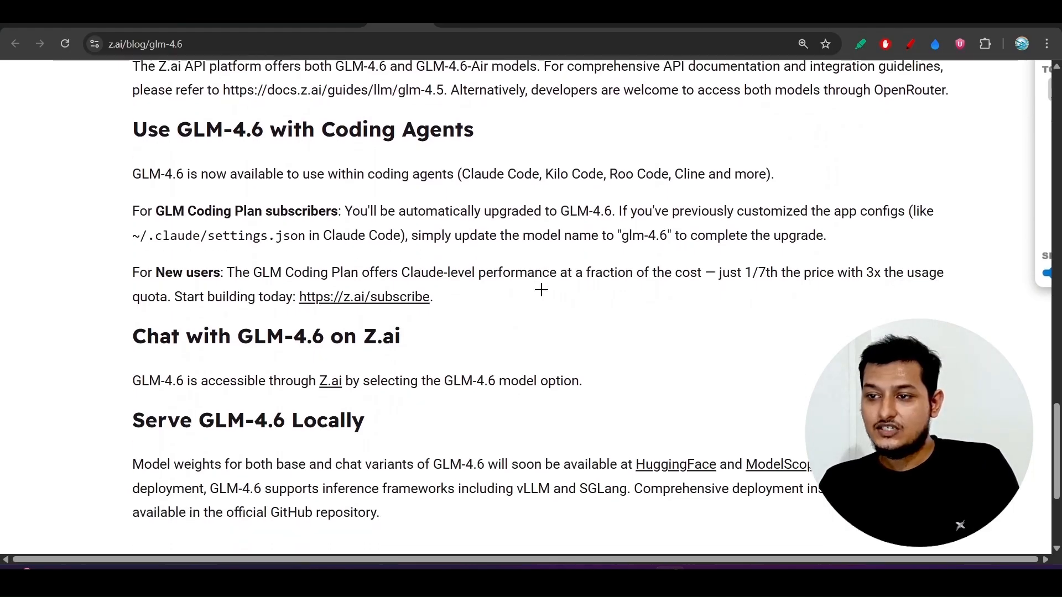
{"action": "scroll", "scroll_direction": "down", "scroll_amount": 3}
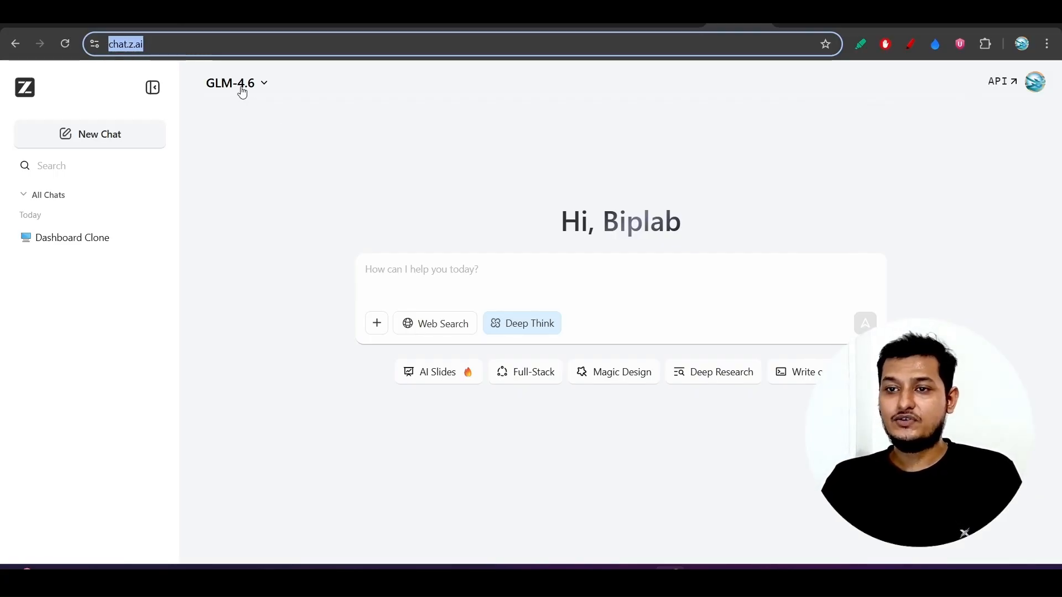
Step: Go from chat.z.ai to the Z.ai model API page showing the GLM Coding Plan offer
{"action": "left_click", "coordinate": [230, 82]}
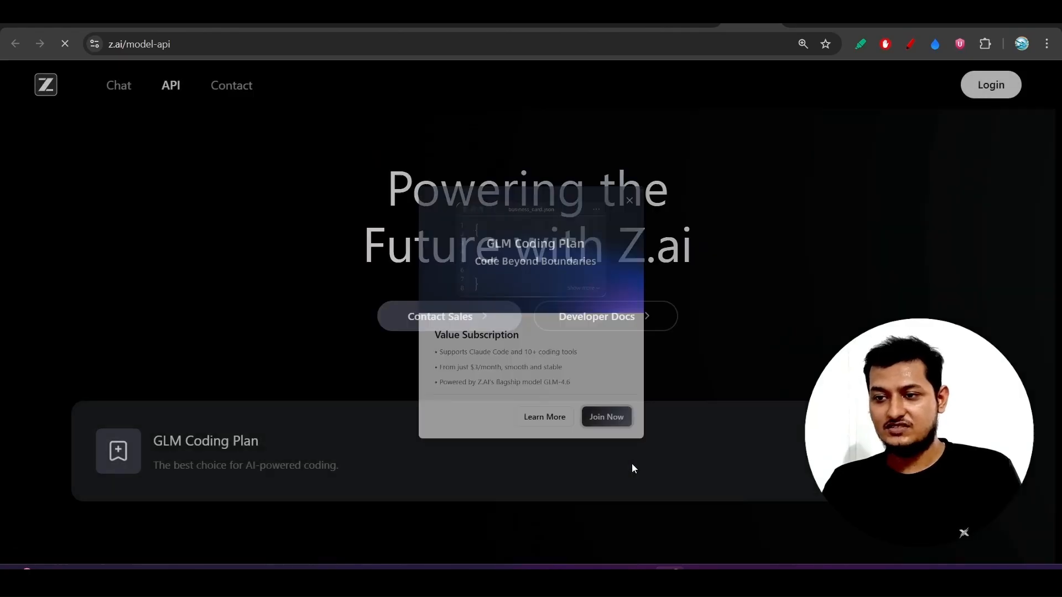
Step: Join the GLM Coding Plan and reach the docs pricing table with GLM-4.6 at $0.6 input / $2.2 output per 1M tokens
{"action": "left_click", "coordinate": [605, 417]}
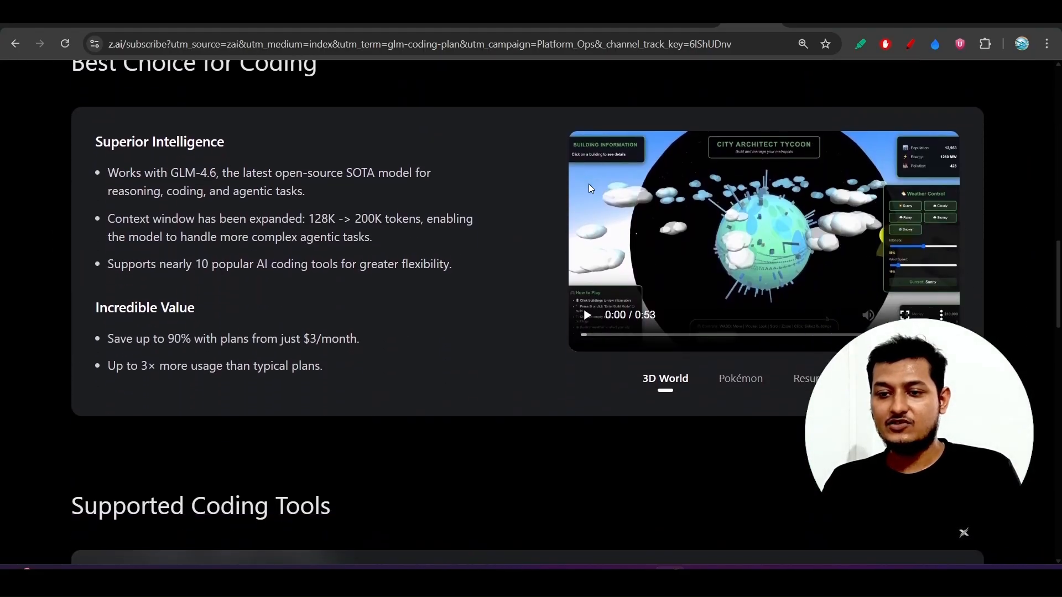
{"action": "scroll", "scroll_direction": "down", "scroll_amount": 3}
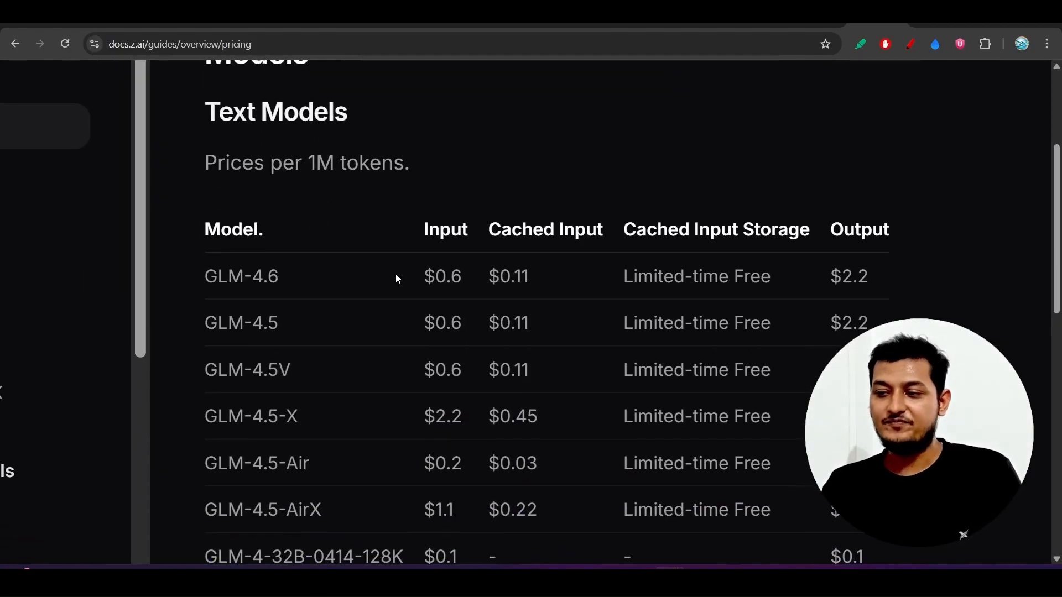
{"action": "scroll", "scroll_direction": "down", "scroll_amount": 3}
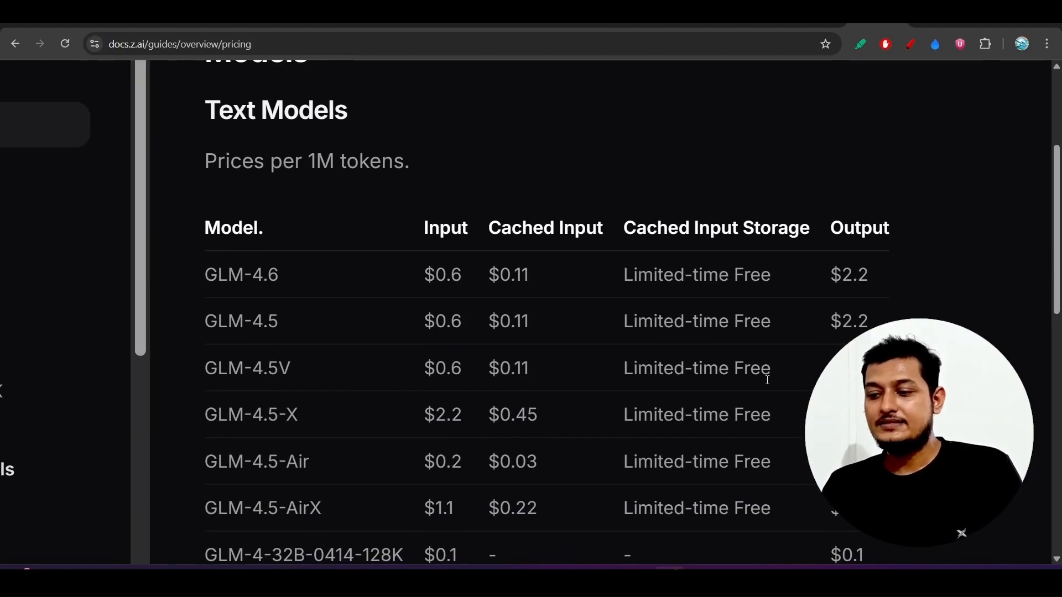